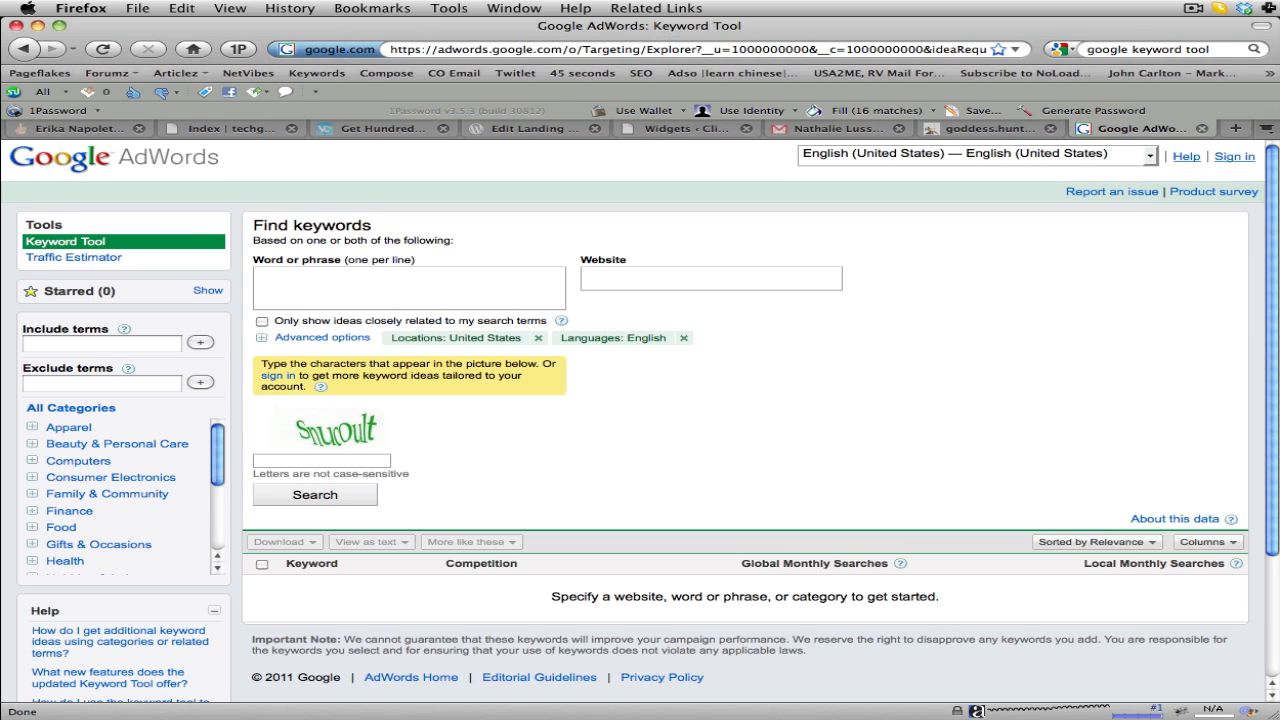
{"action": "mouse_move", "coordinate": [824, 430]}
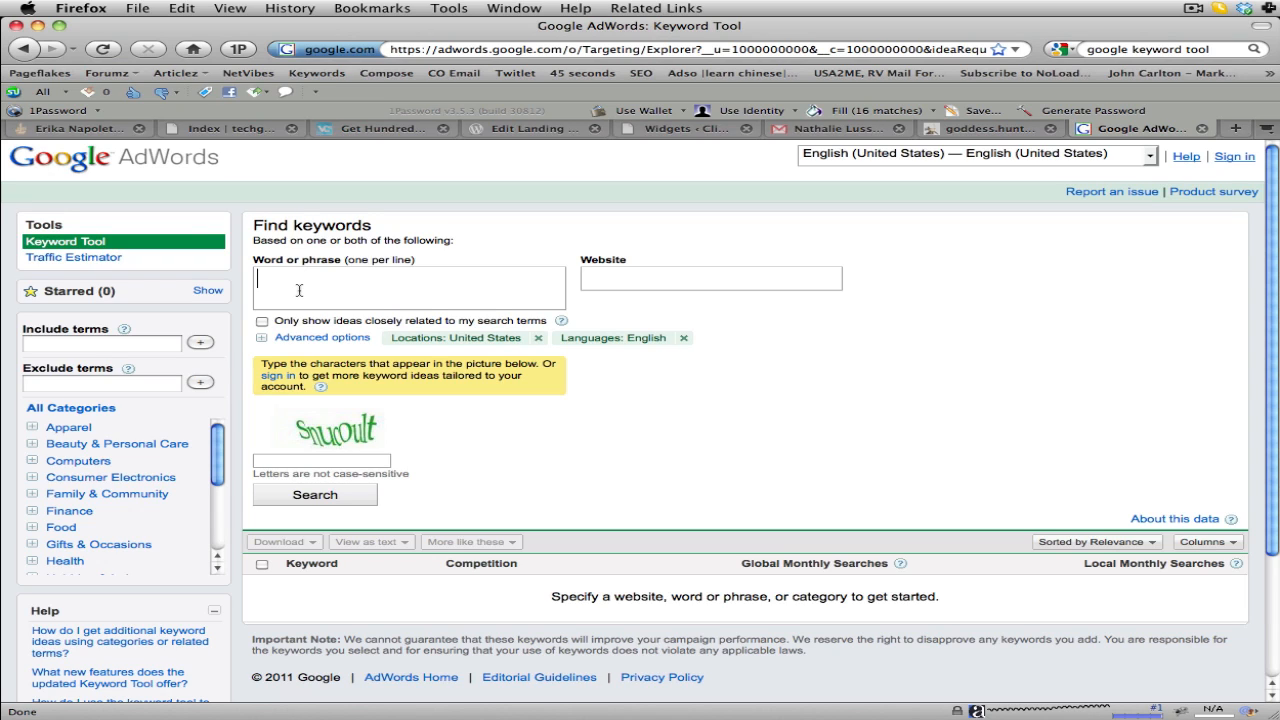
Enter the first seed phrases, starting with non-toxic and chemical-free beauty products
{"action": "type", "text": "non-toxic beauty products"}
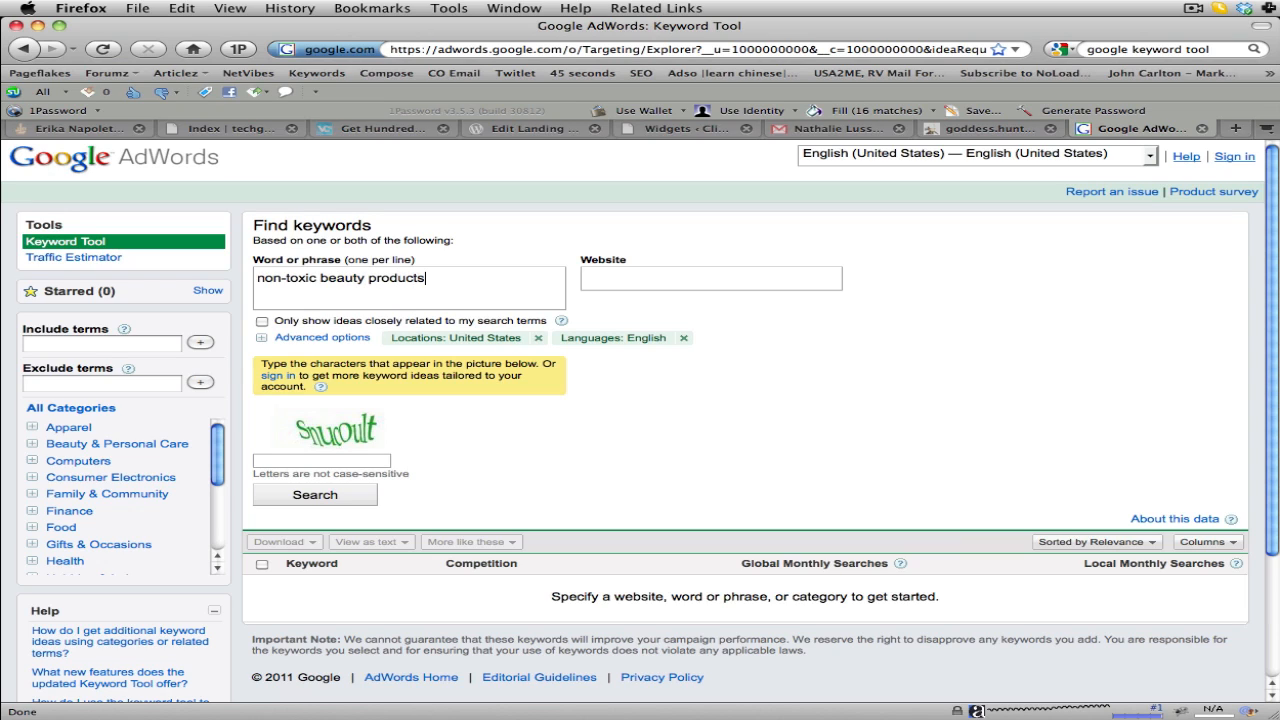
{"action": "type", "text": "non-toxic beauty product revie"}
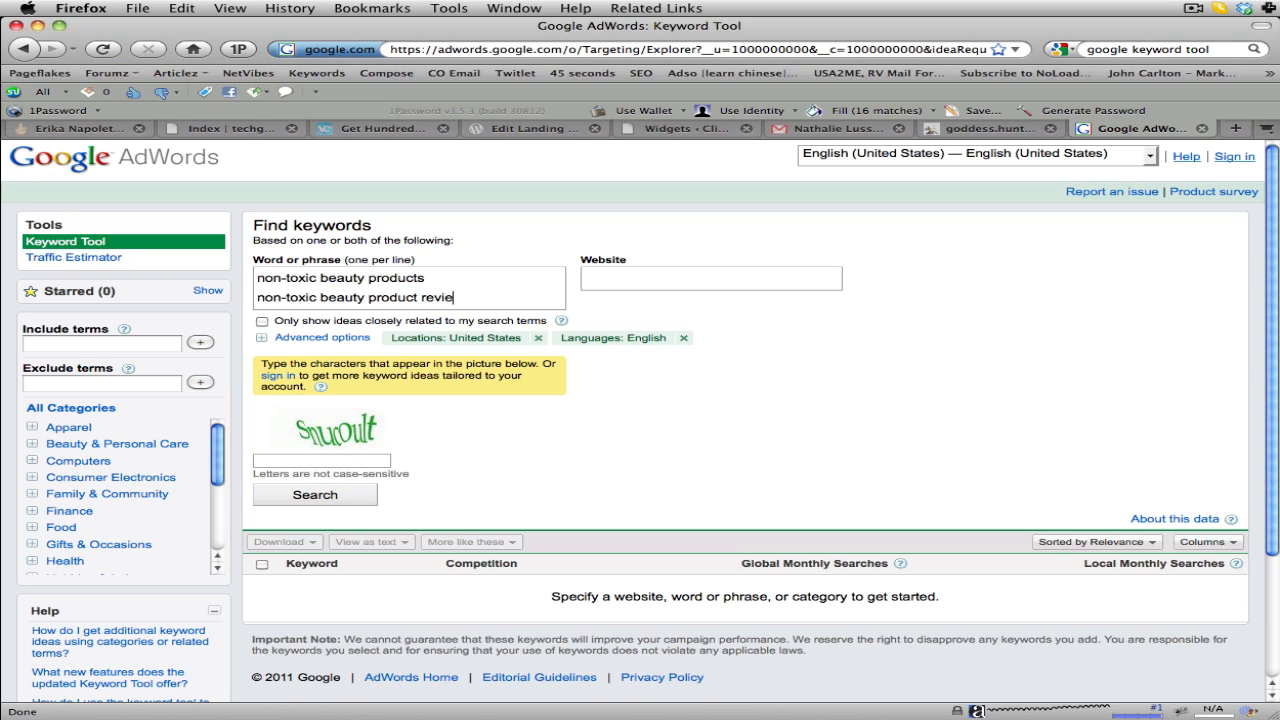
{"action": "type", "text": "ws"}
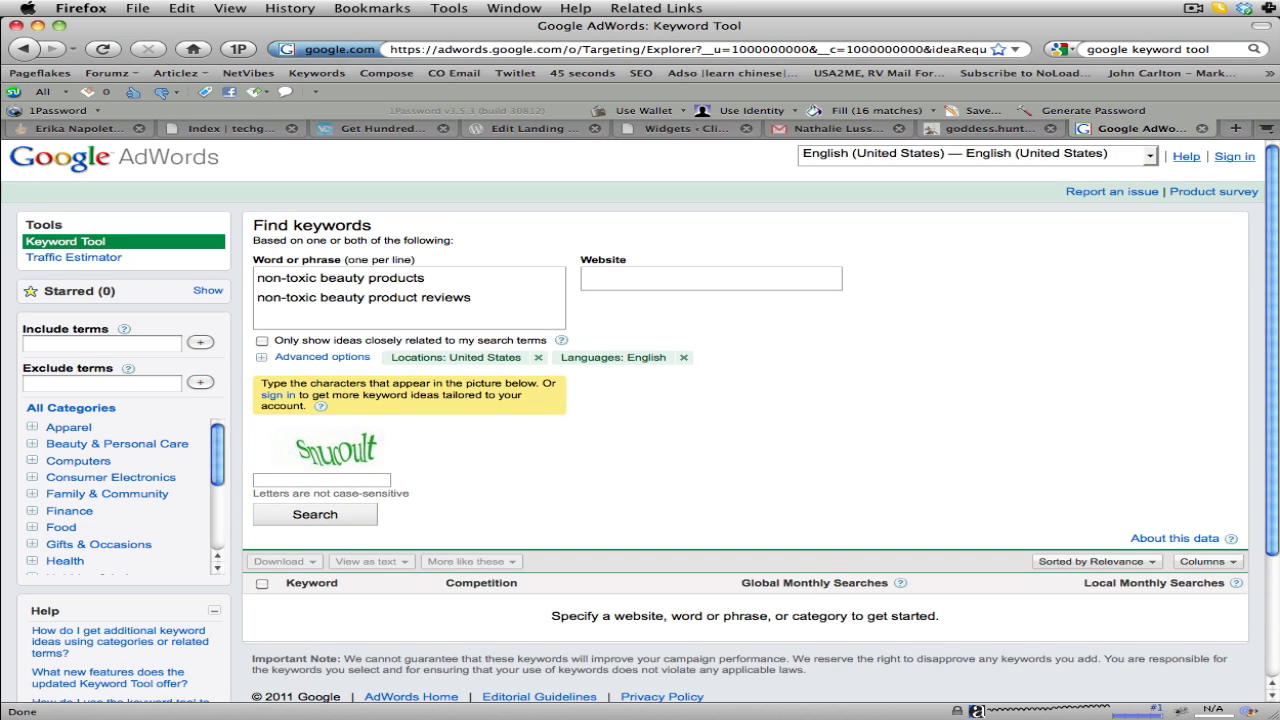
{"action": "type", "text": "chemical free beauty products"}
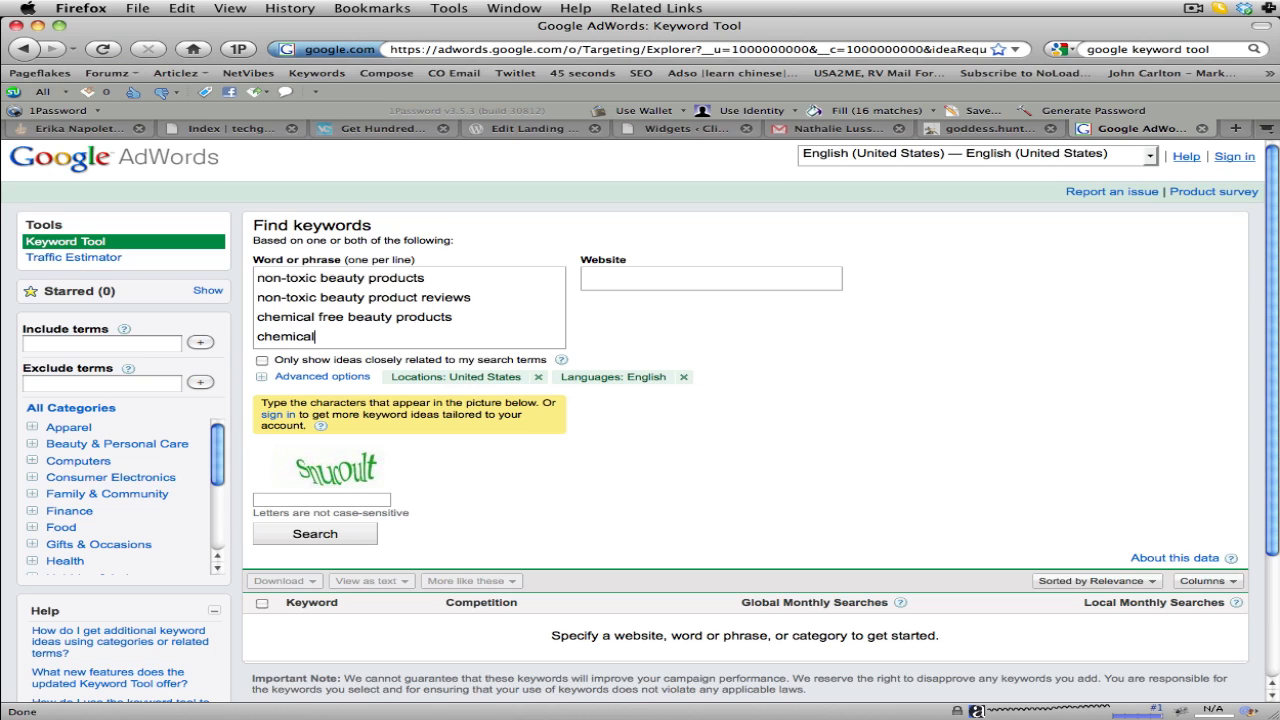
{"action": "type", "text": "free product revie"}
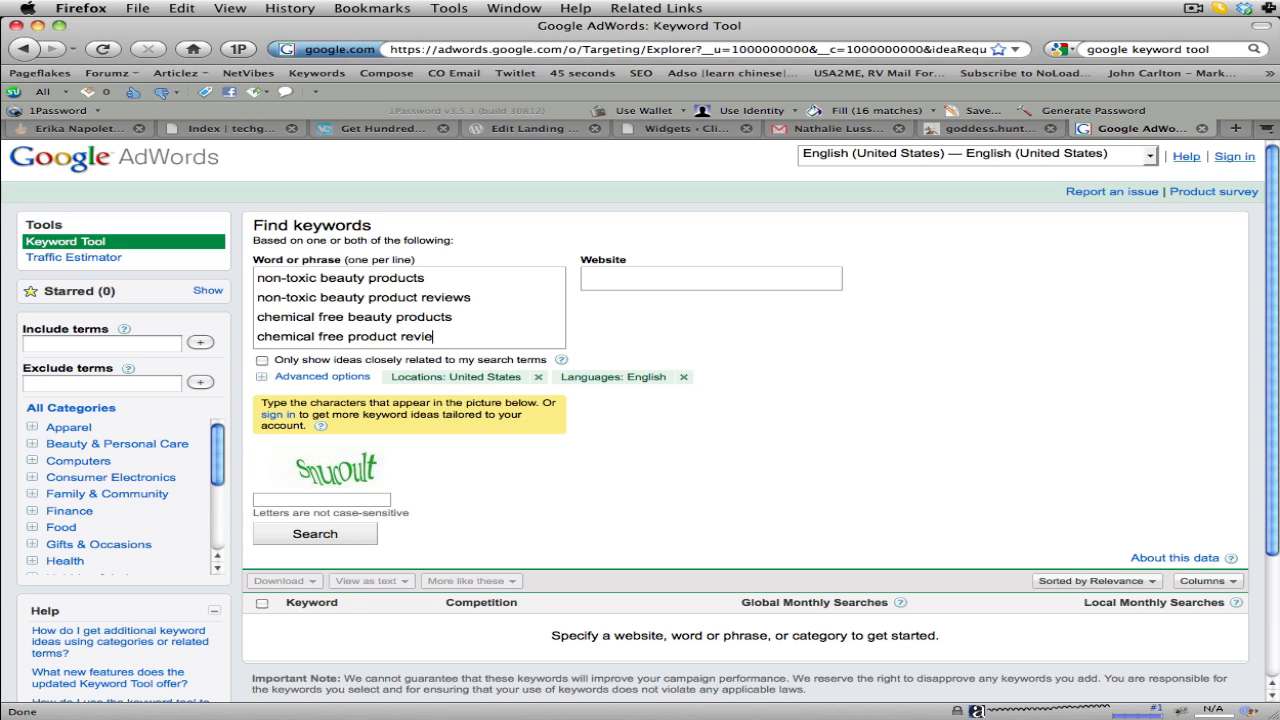
{"action": "type", "text": "ws"}
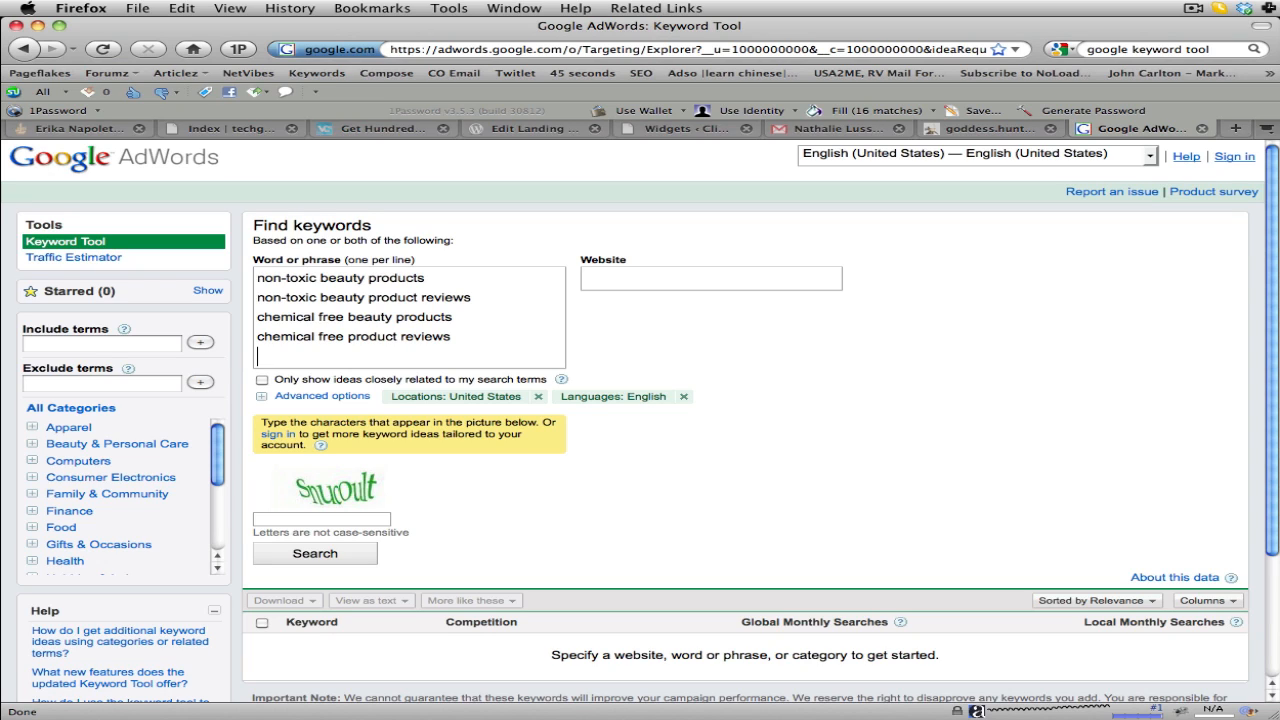
Add the remaining phrases about toxins, lips, and makeup without chemicals or toxic fillers
{"action": "type", "text": "toxins in"}
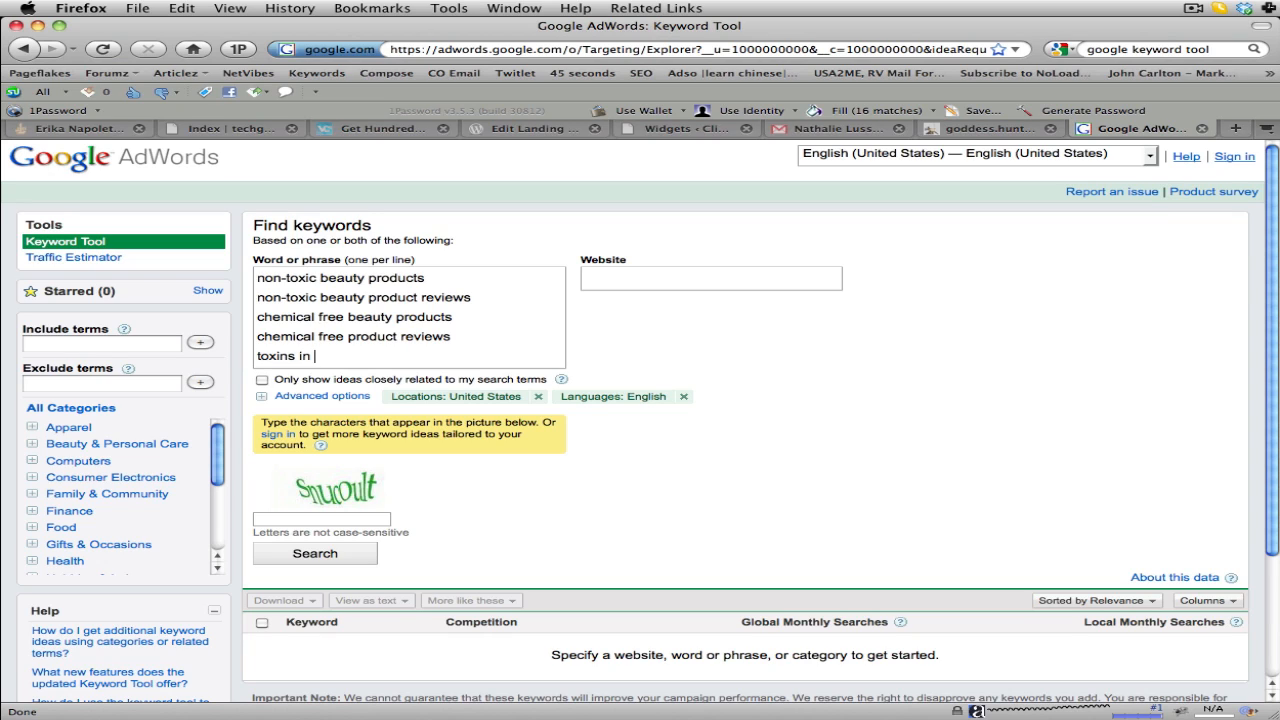
{"action": "type", "text": "lips"}
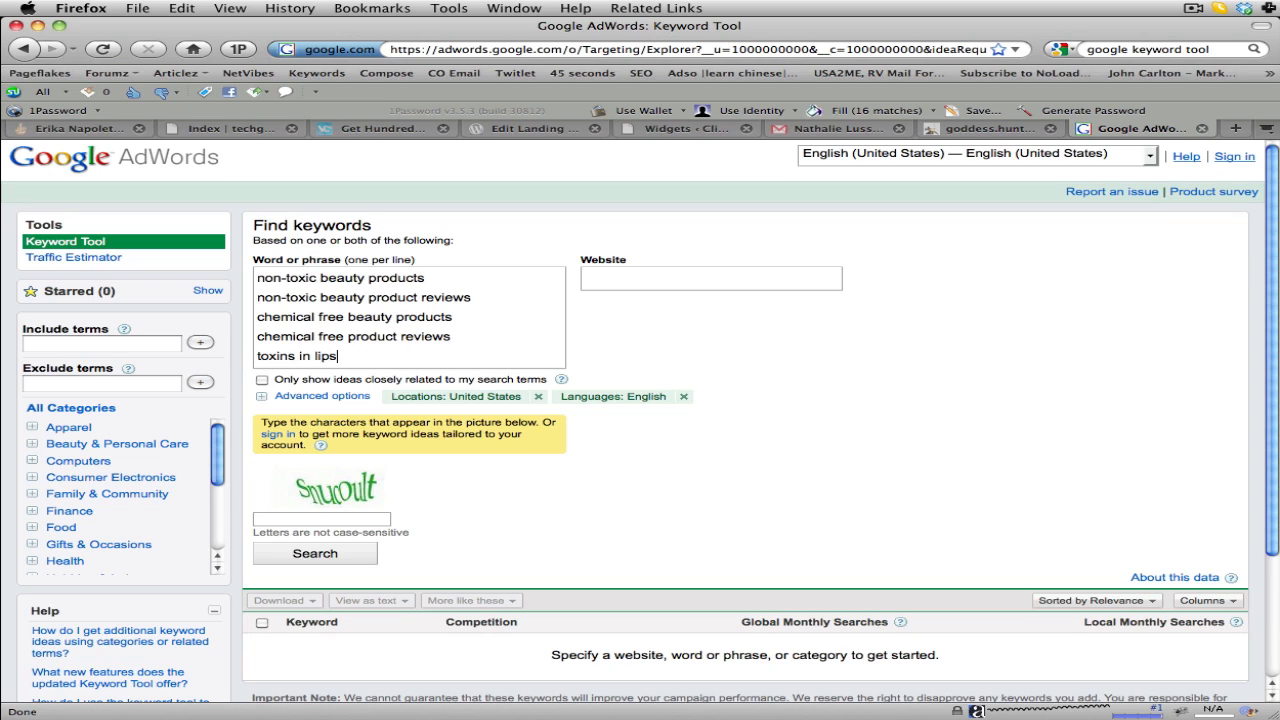
{"action": "type", "text": "toxins in"}
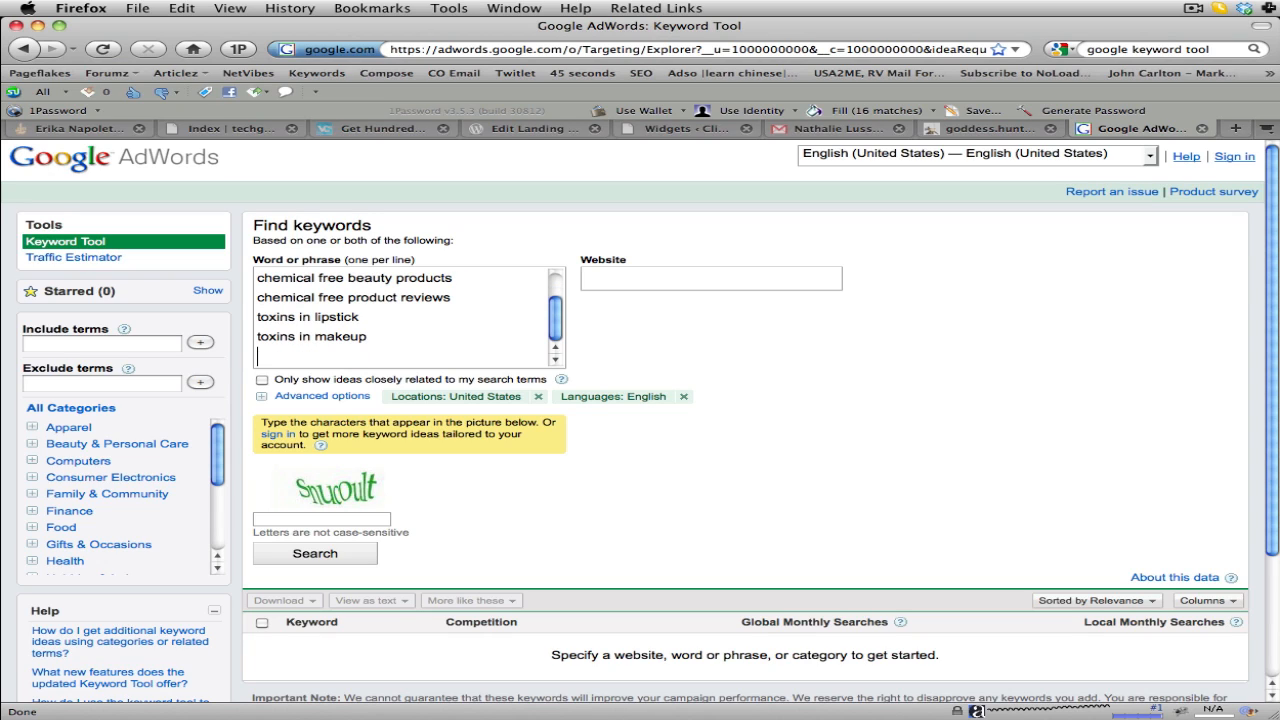
{"action": "type", "text": "makeup"}
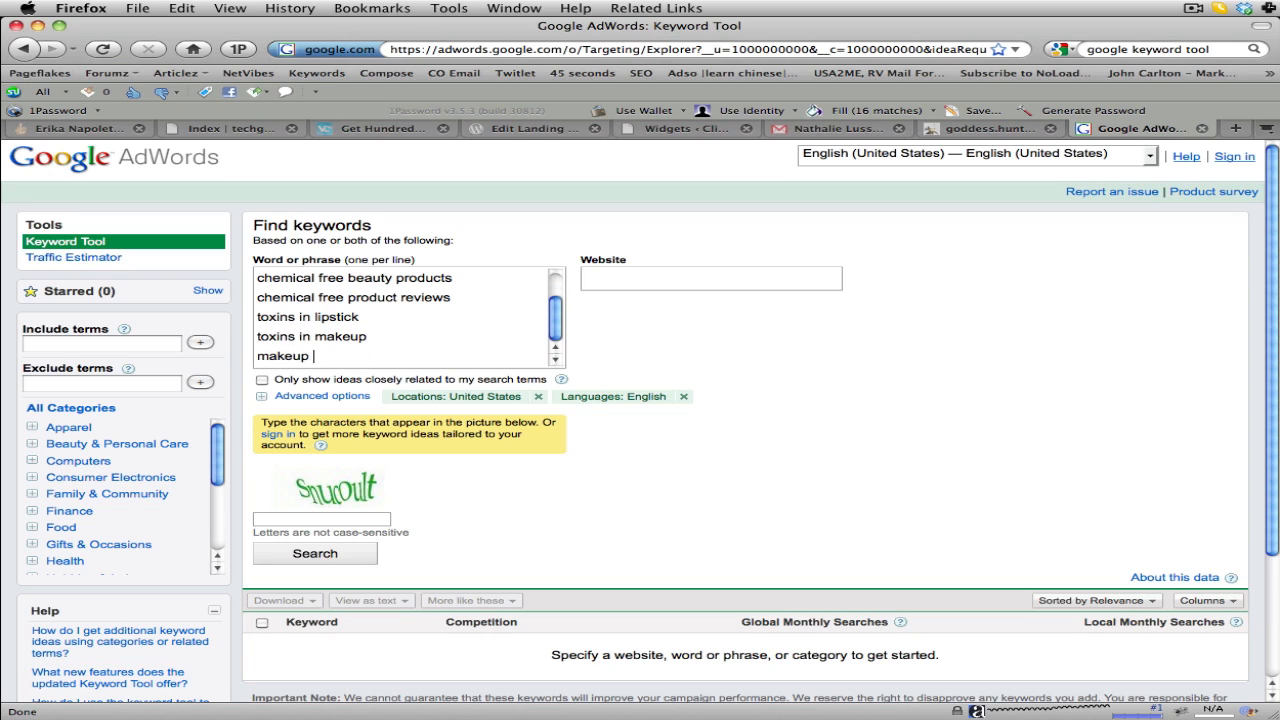
{"action": "type", "text": "without chemicals"}
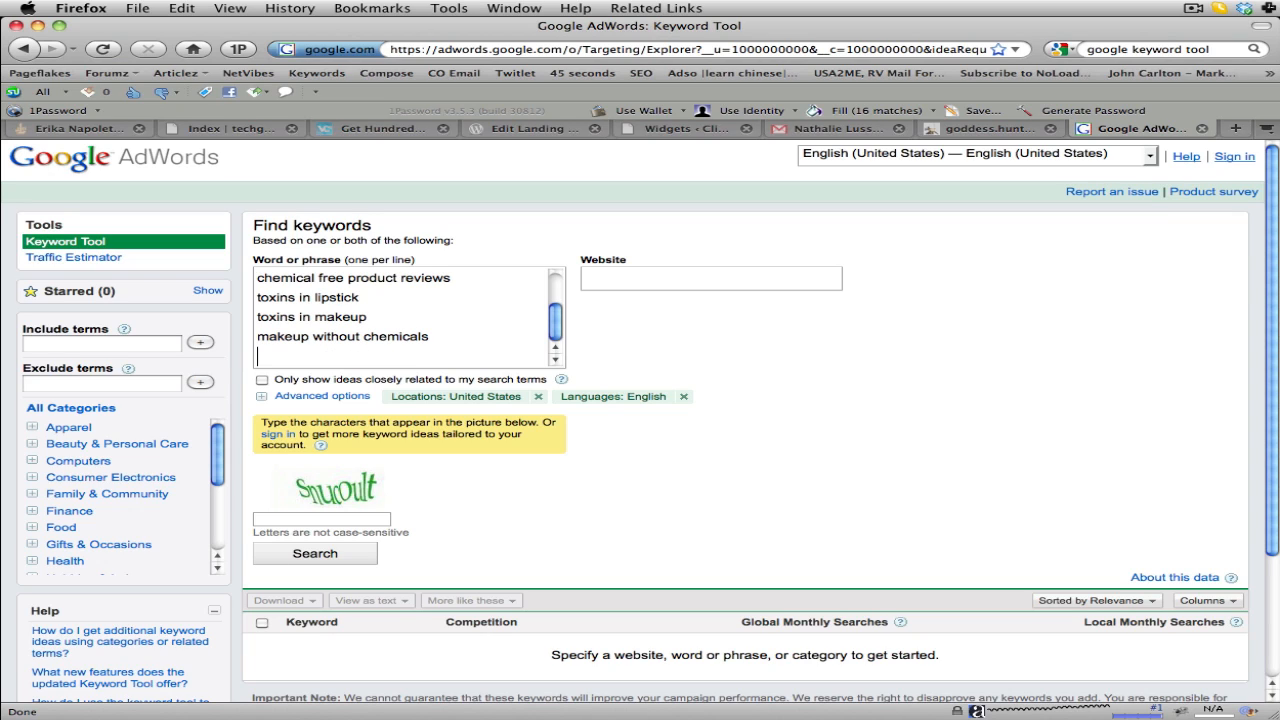
{"action": "type", "text": "make up without"}
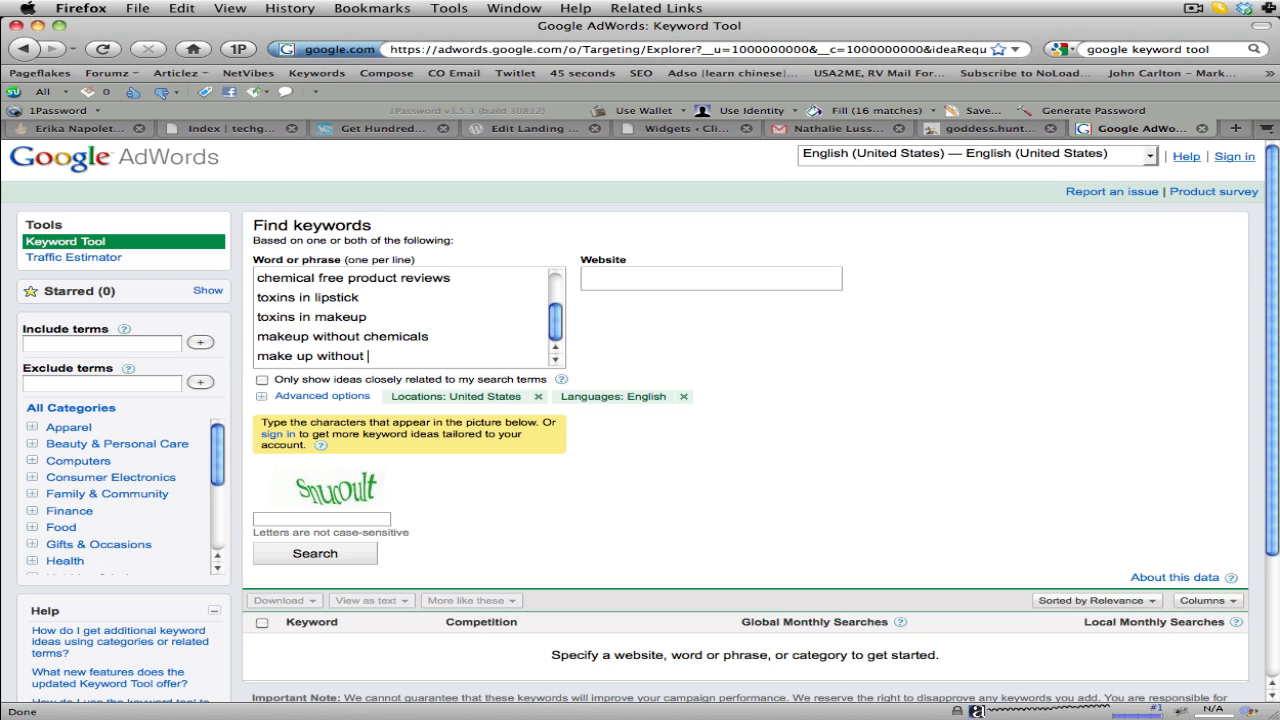
{"action": "type", "text": "toxic fillers"}
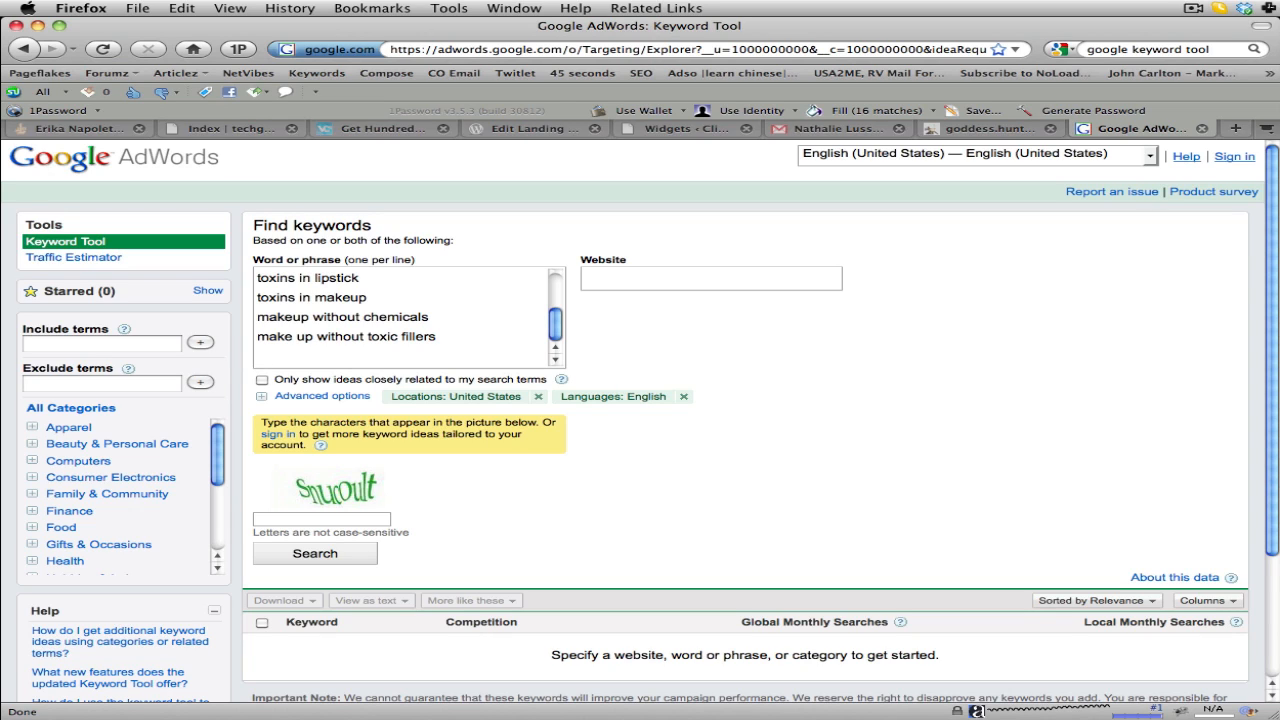
{"action": "left_click", "coordinate": [300, 355]}
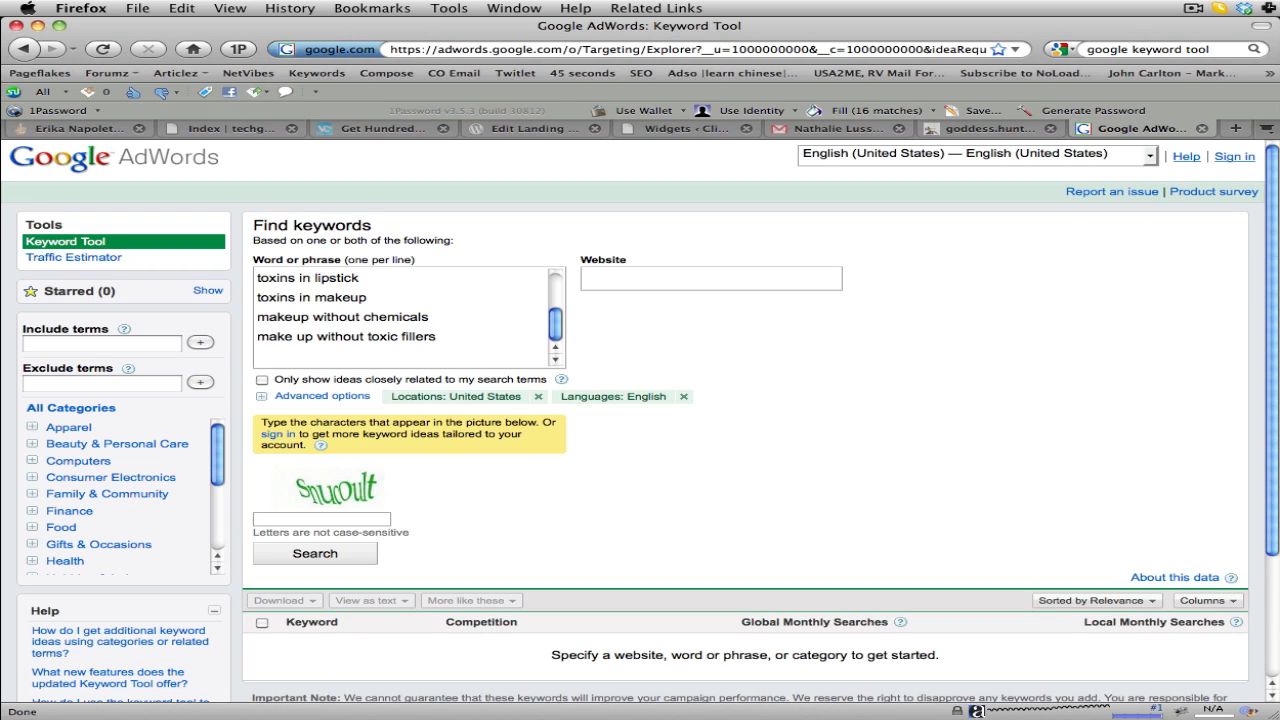
Submit the keyword search with the CAPTCHA word, resubmitting after the verification error
{"action": "type", "text": "snu"}
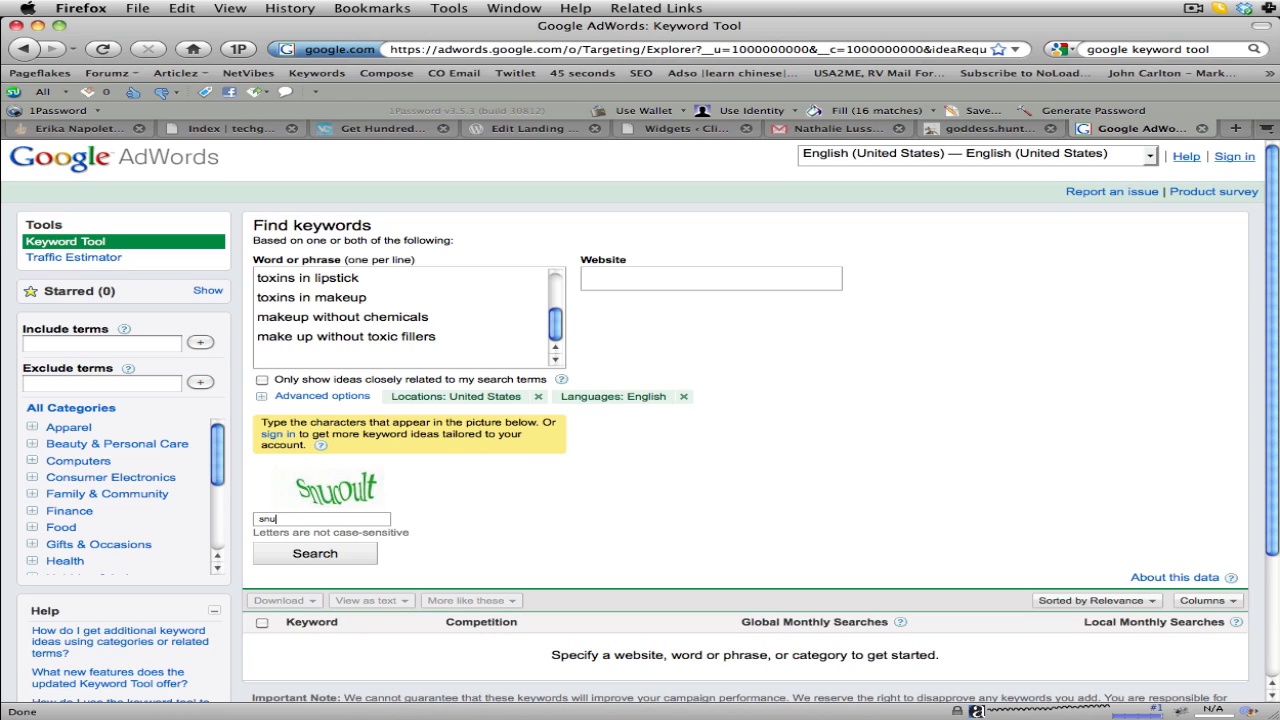
{"action": "type", "text": "roult"}
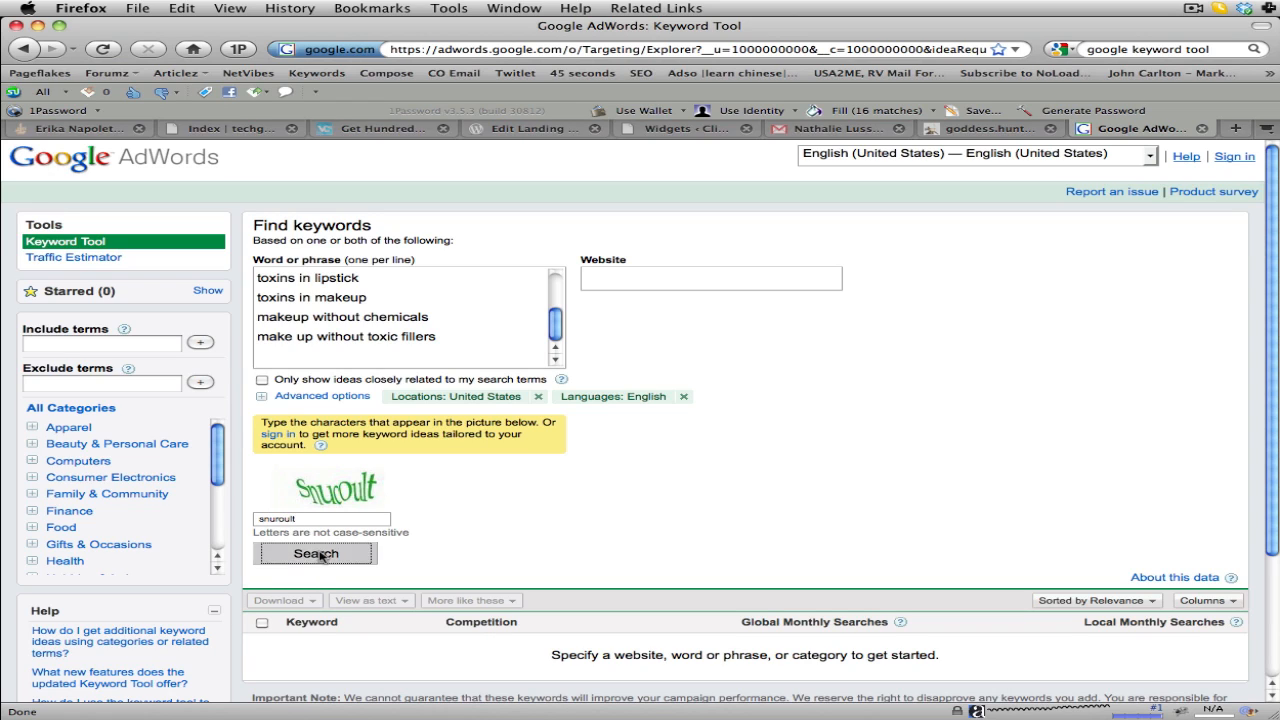
{"action": "left_click", "coordinate": [315, 553]}
{"action": "type", "text": "hooke"}
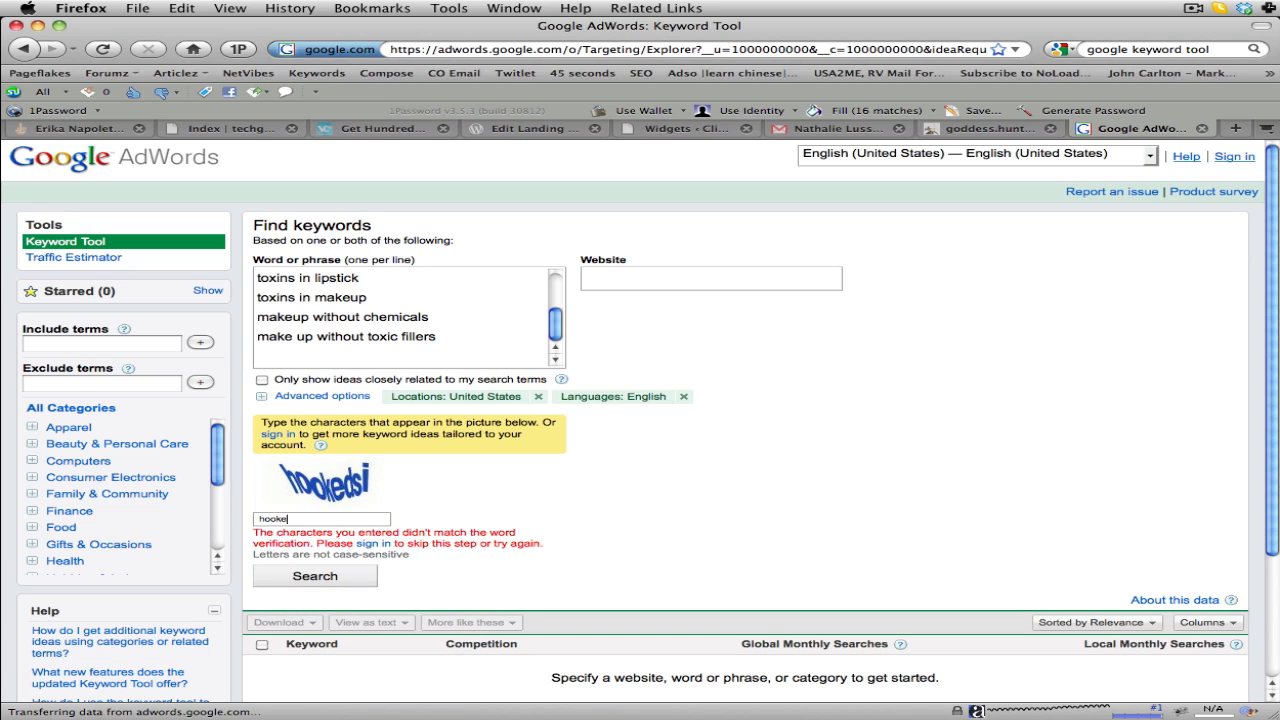
{"action": "left_click", "coordinate": [314, 575]}
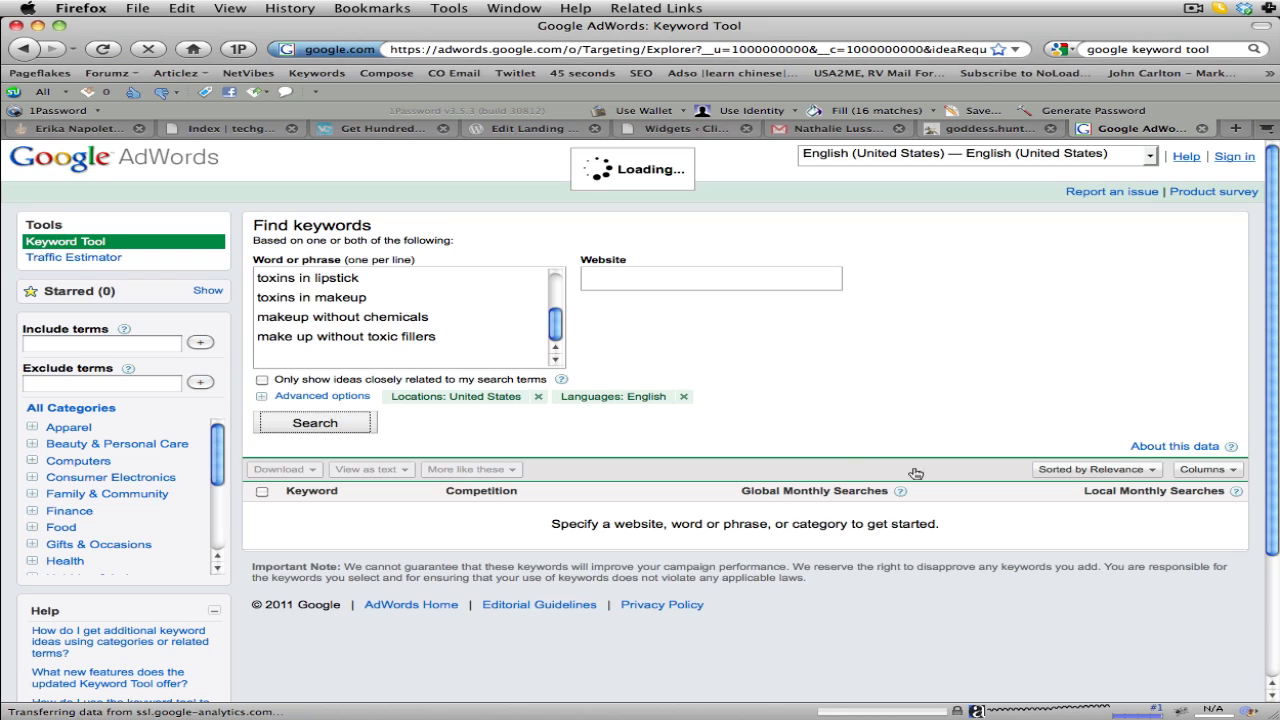
{"action": "left_click", "coordinate": [315, 422]}
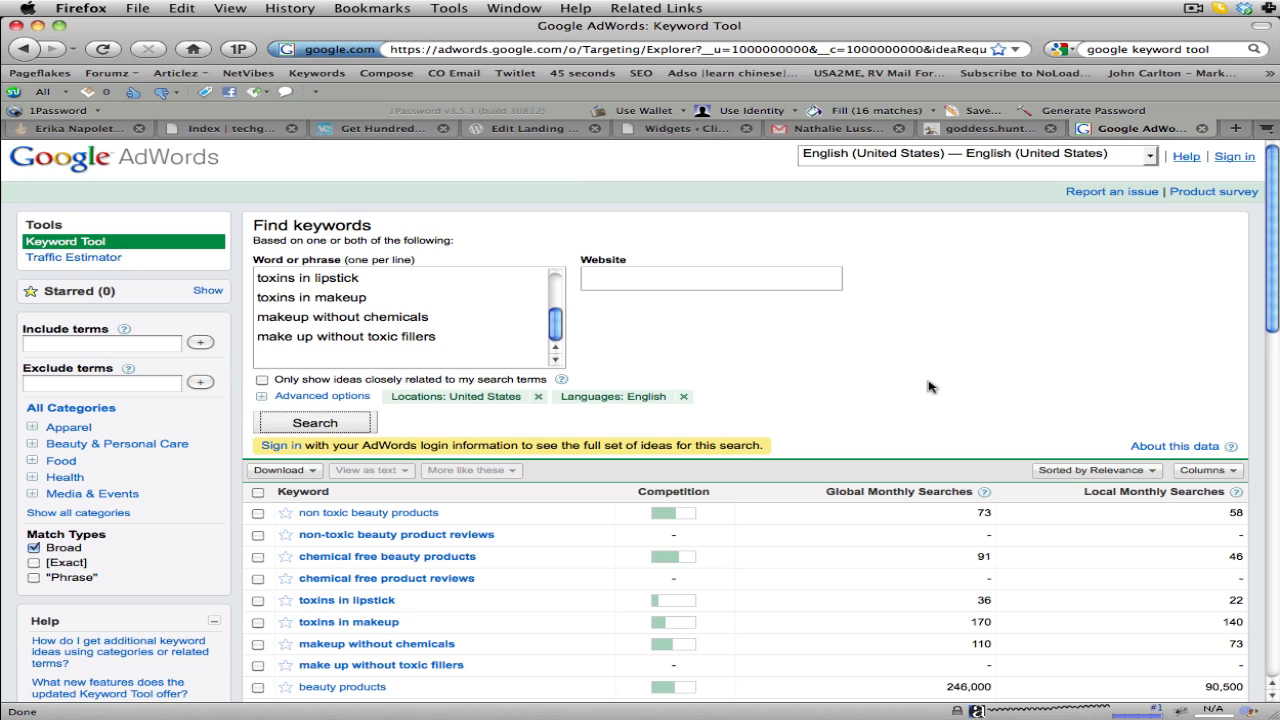
{"action": "mouse_move", "coordinate": [1150, 286]}
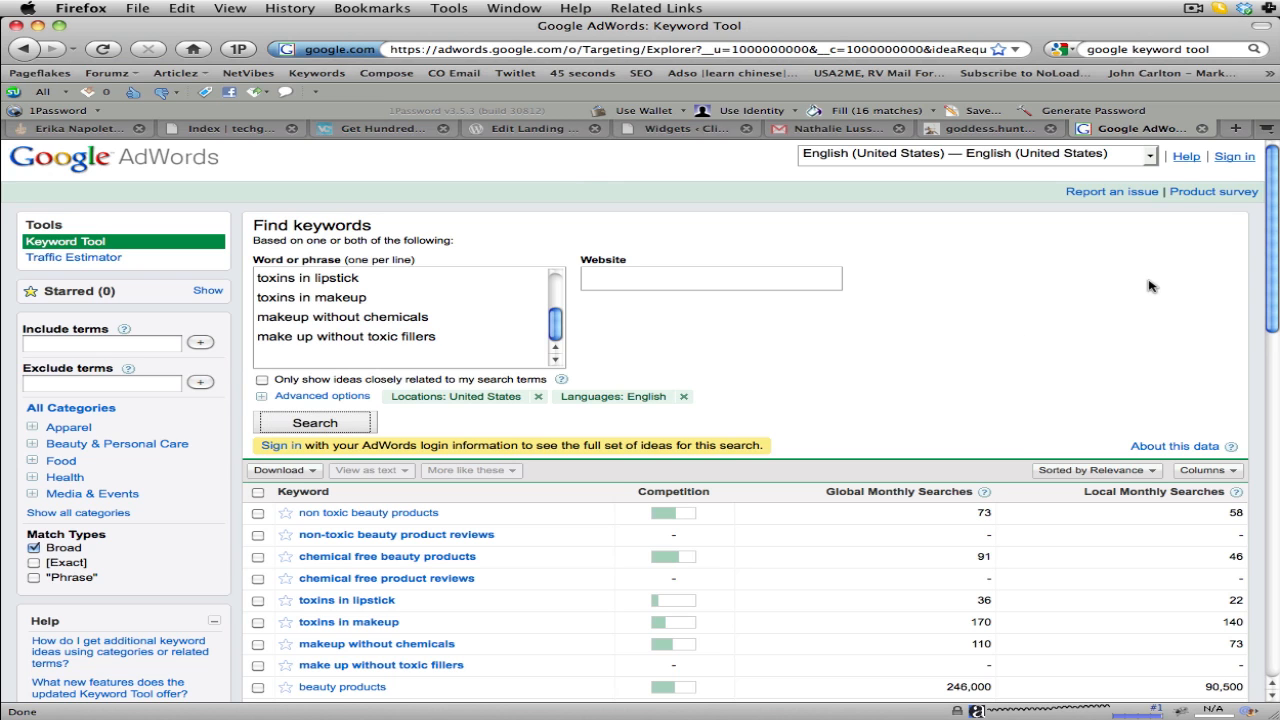
{"action": "scroll", "scroll_direction": "down", "scroll_amount": 3}
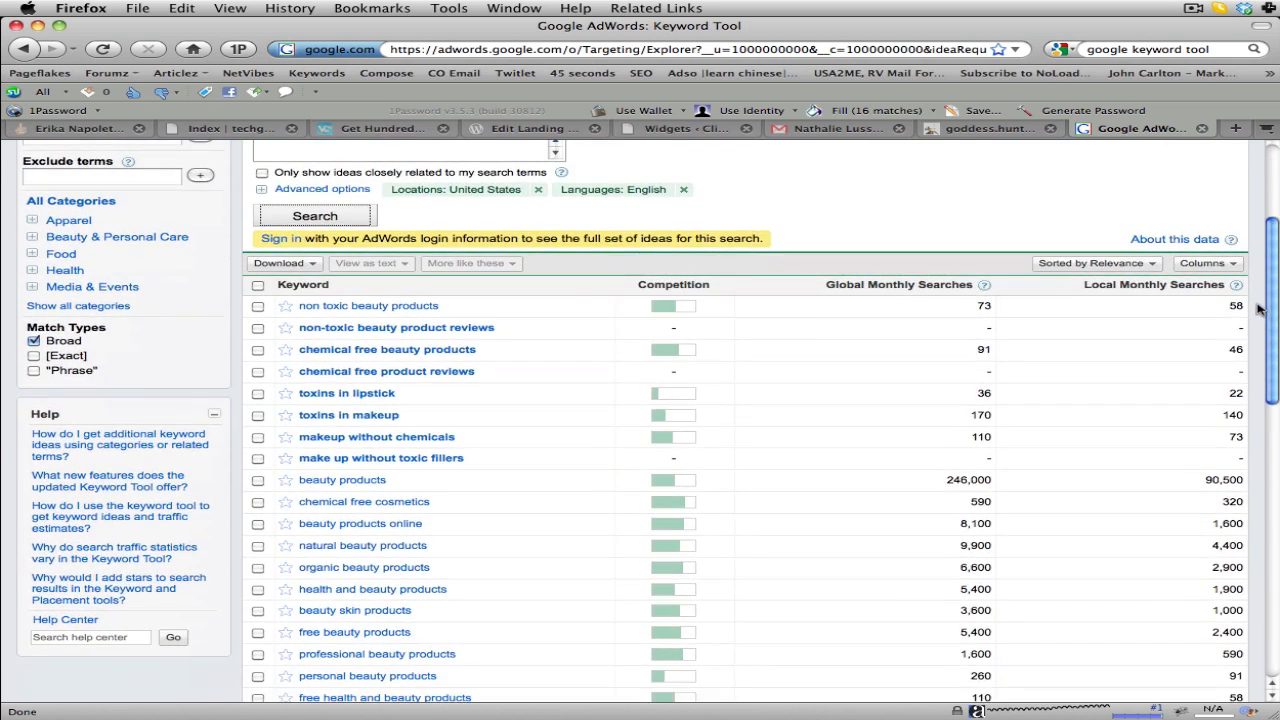
{"action": "scroll", "scroll_direction": "down", "scroll_amount": 3}
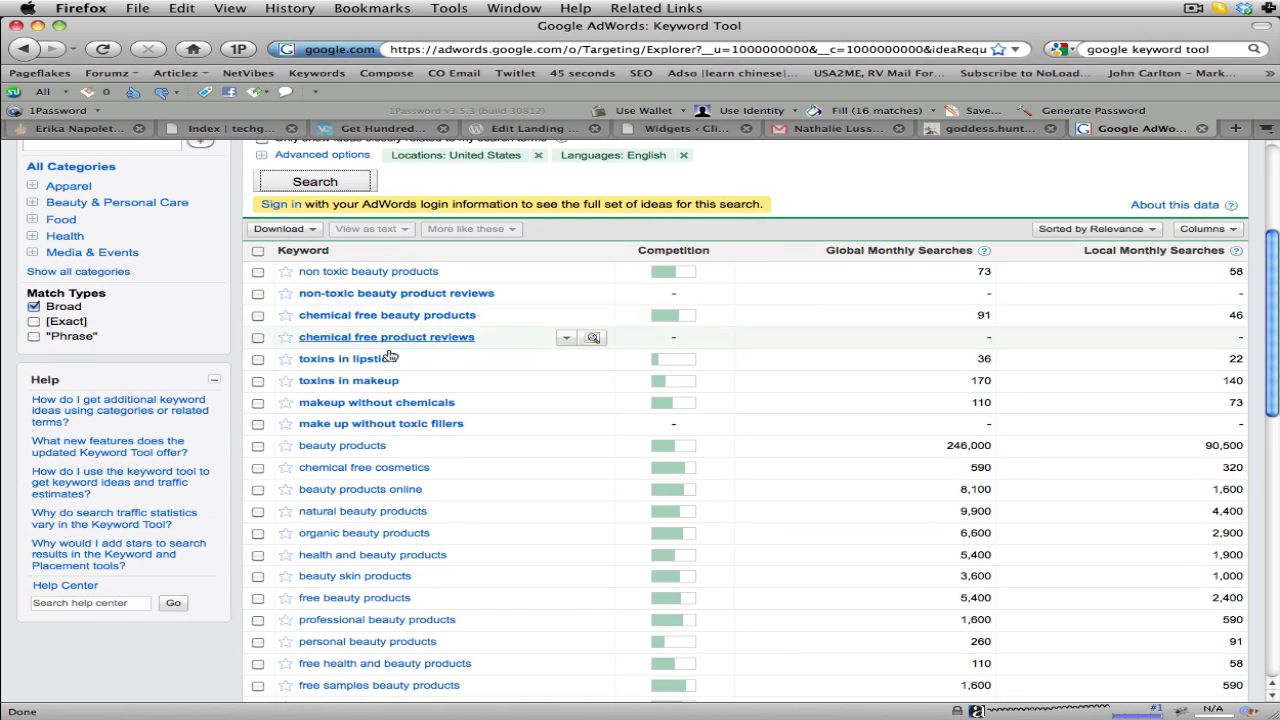
{"action": "mouse_move", "coordinate": [707, 350]}
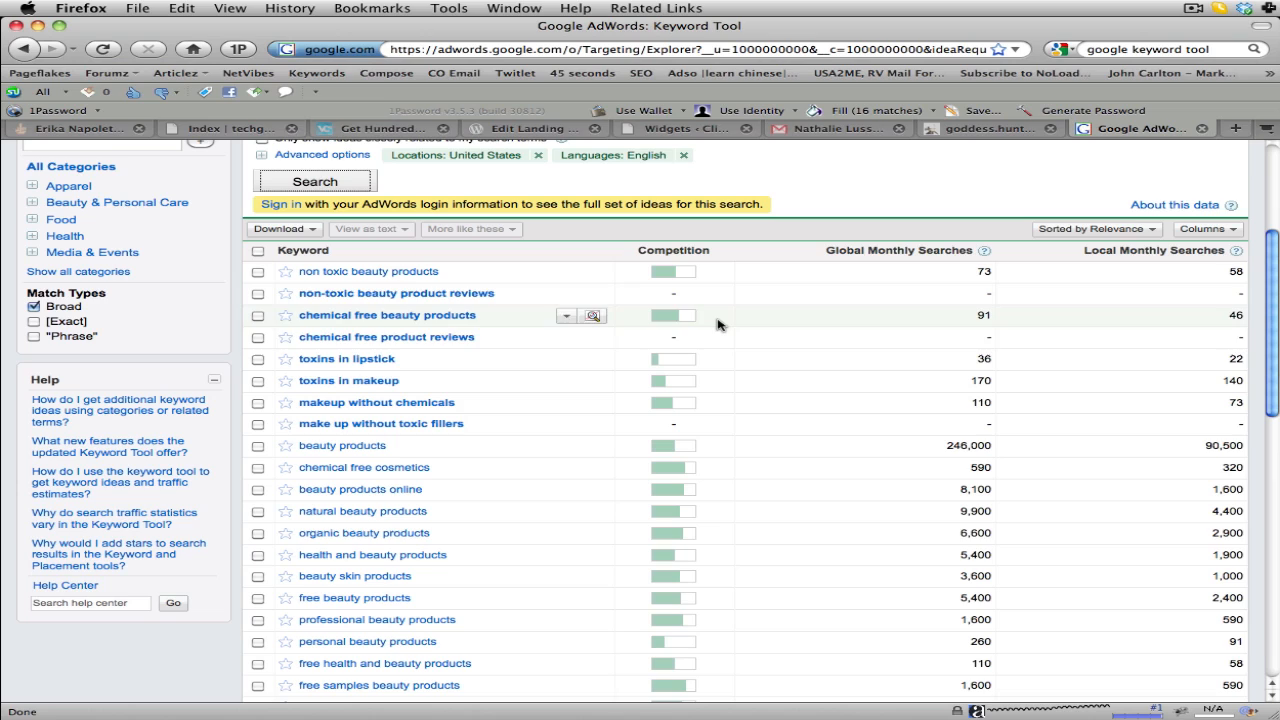
{"action": "mouse_move", "coordinate": [718, 337]}
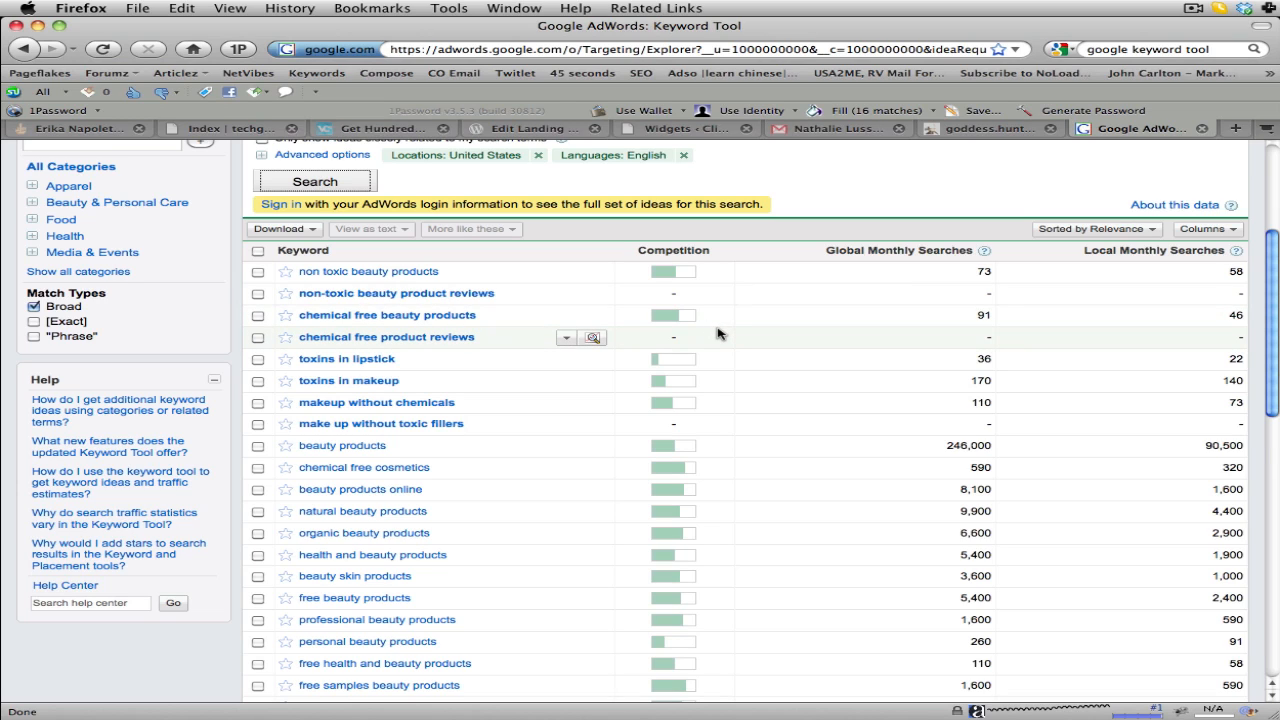
{"action": "mouse_move", "coordinate": [830, 256]}
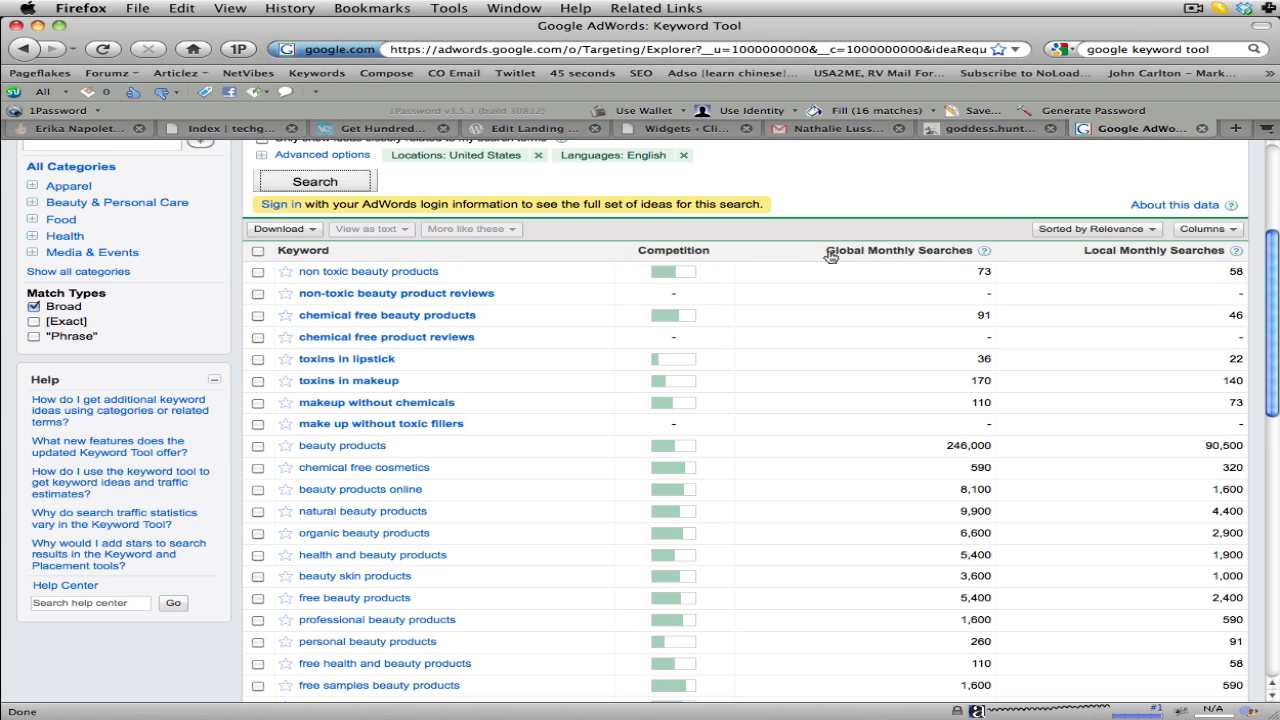
{"action": "mouse_move", "coordinate": [927, 285]}
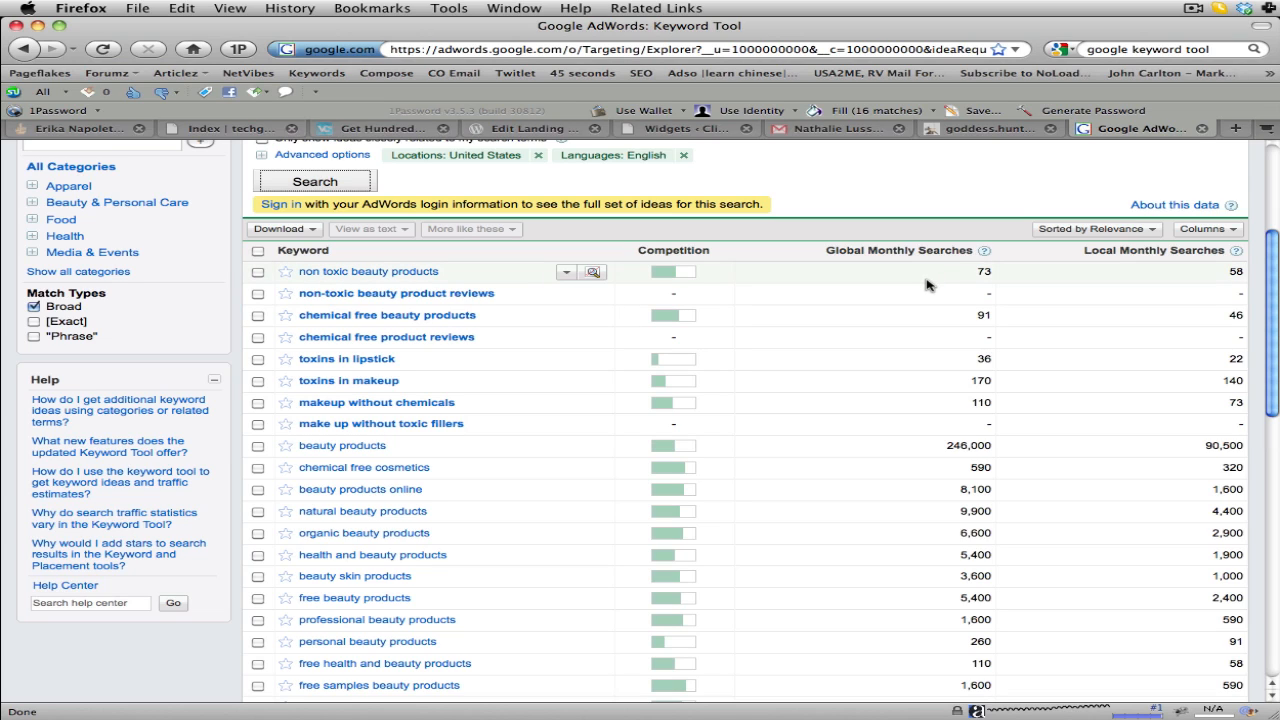
{"action": "mouse_move", "coordinate": [978, 278]}
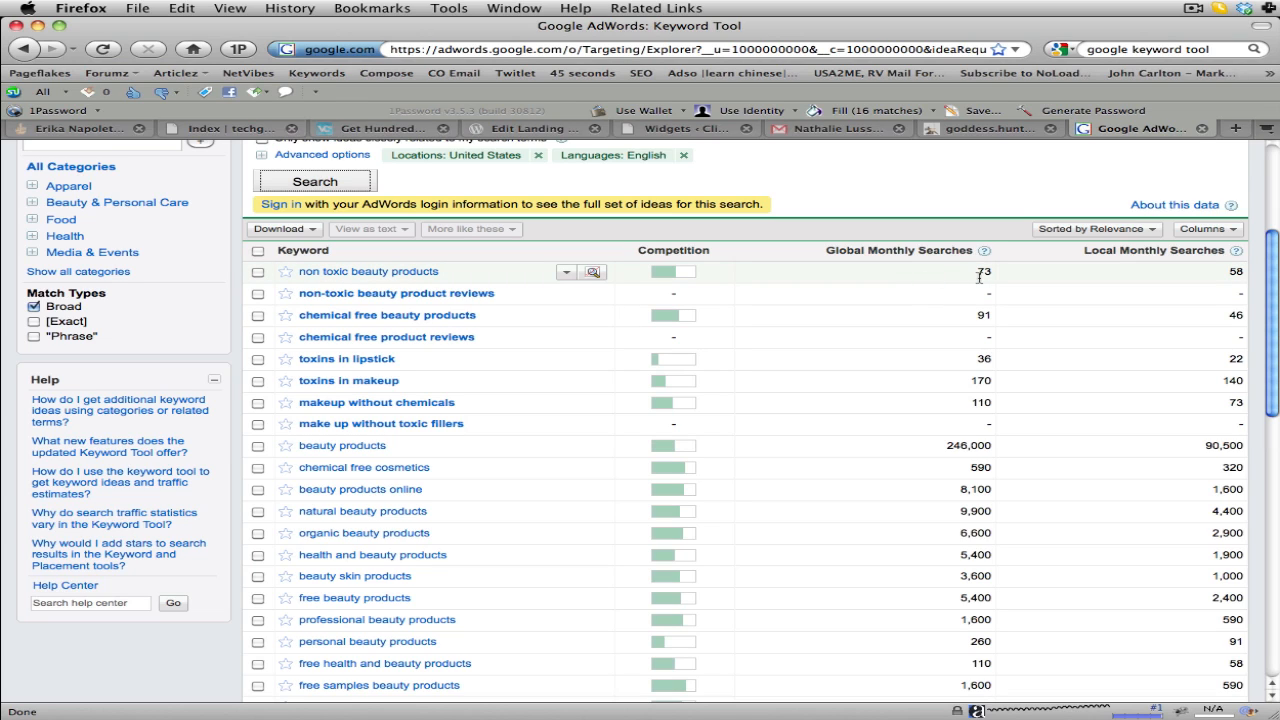
{"action": "mouse_move", "coordinate": [995, 279]}
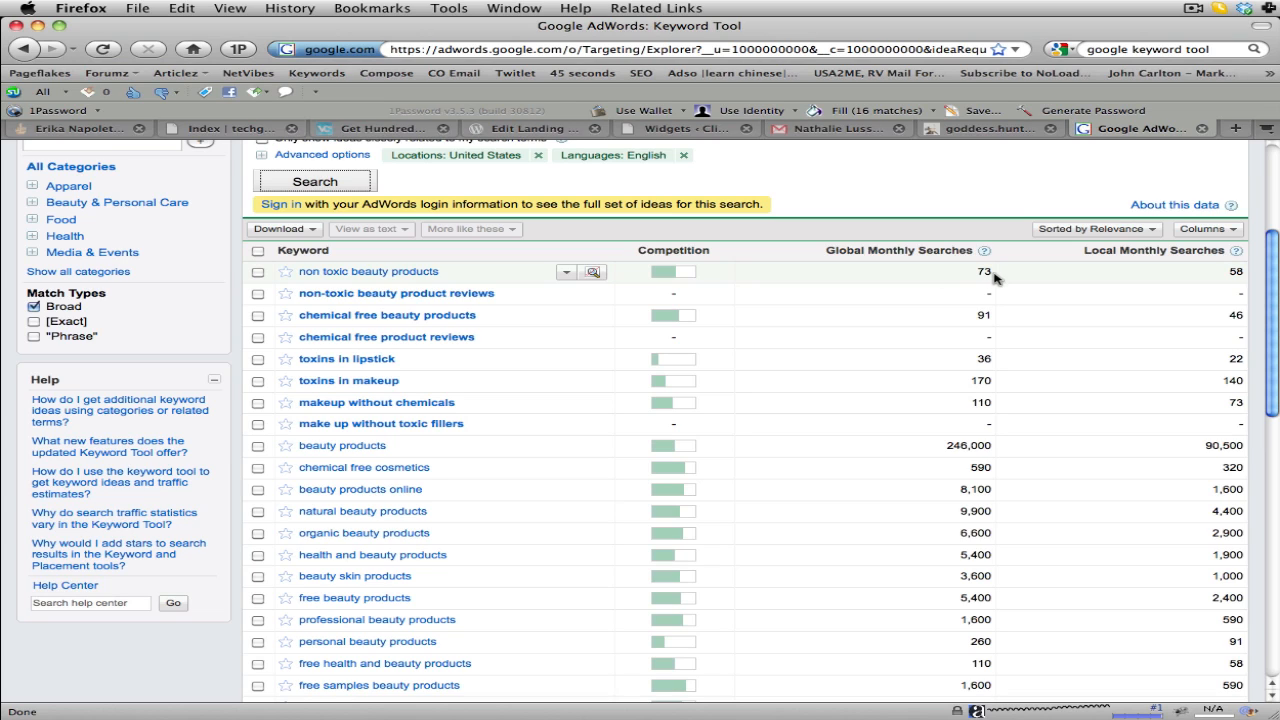
{"action": "mouse_move", "coordinate": [1000, 278]}
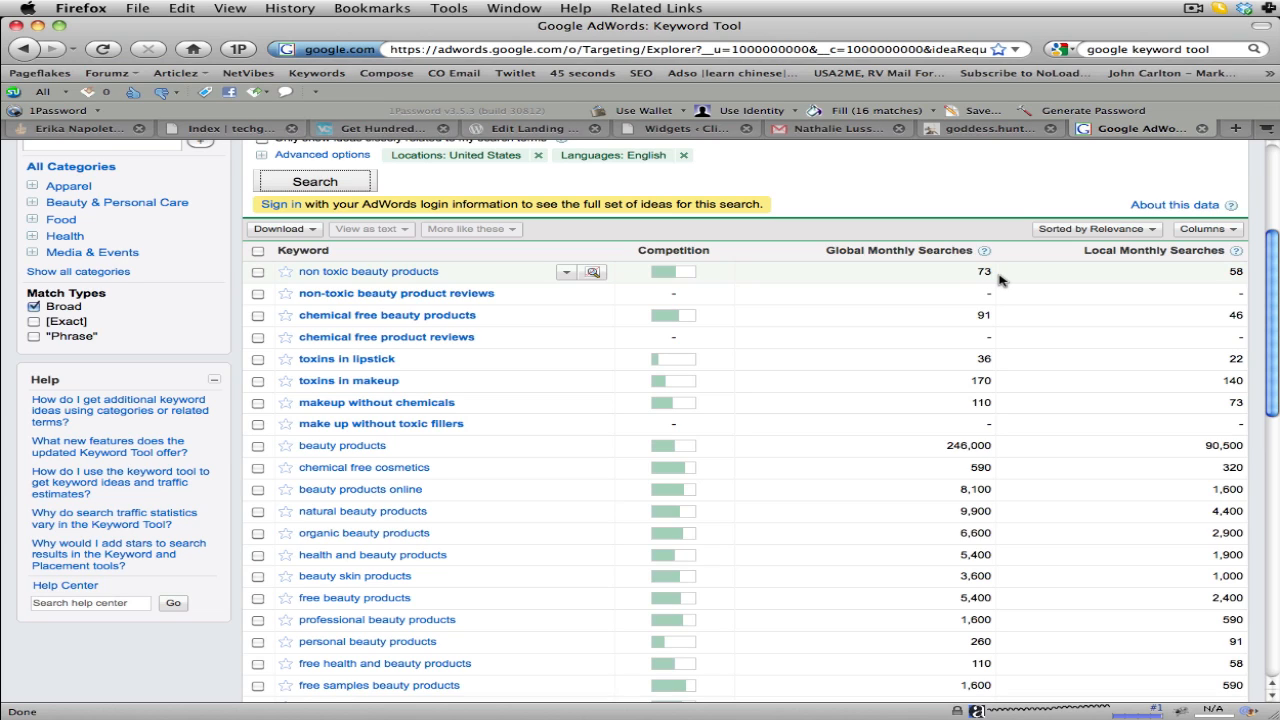
{"action": "mouse_move", "coordinate": [1001, 446]}
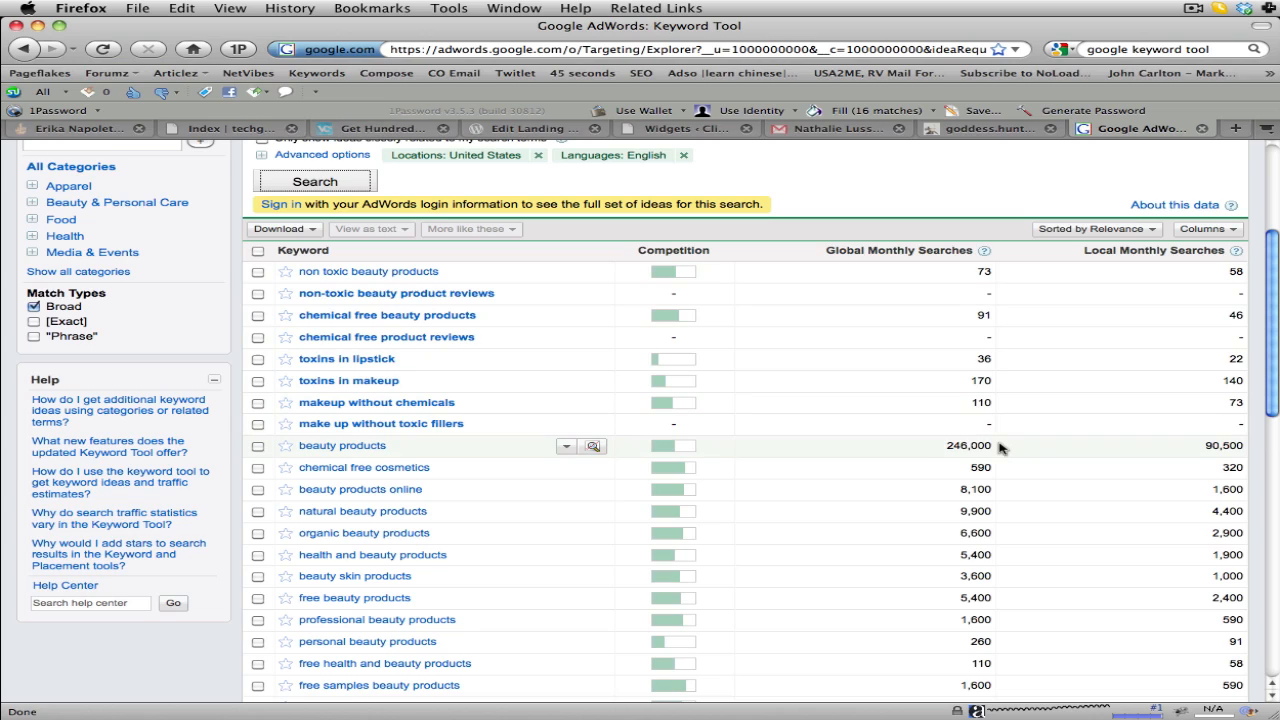
{"action": "mouse_move", "coordinate": [968, 451]}
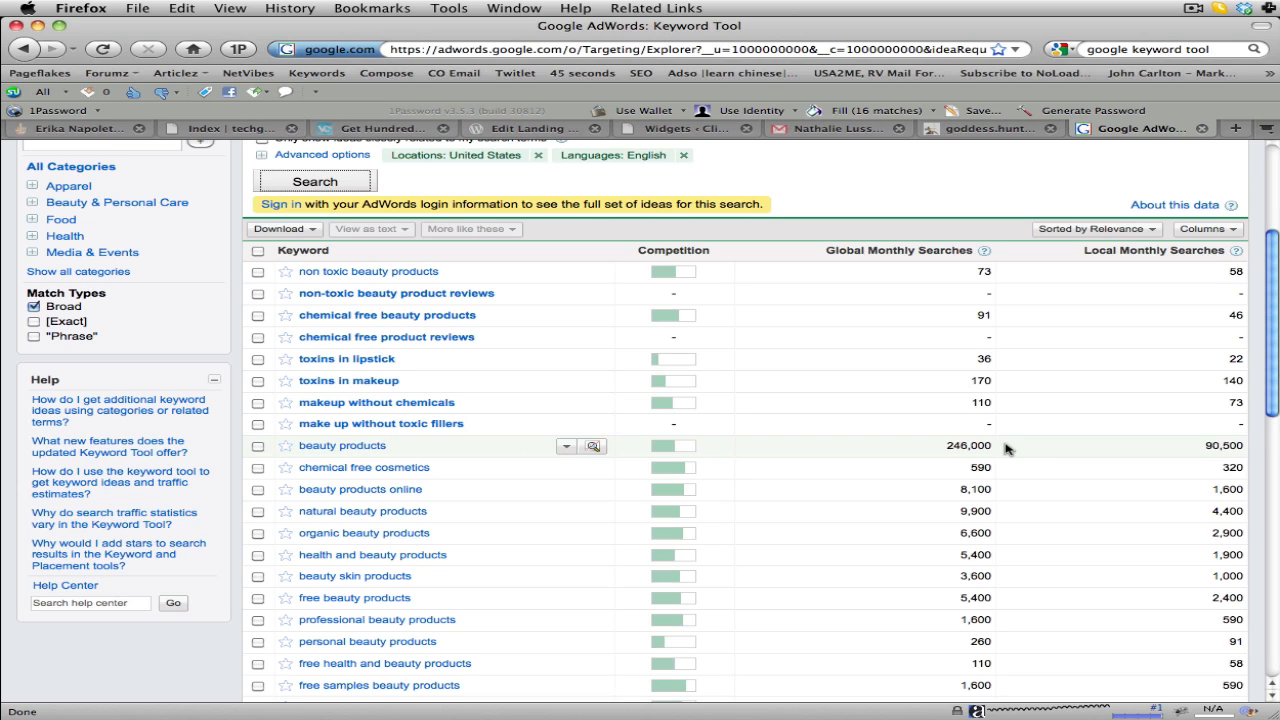
{"action": "mouse_move", "coordinate": [1122, 261]}
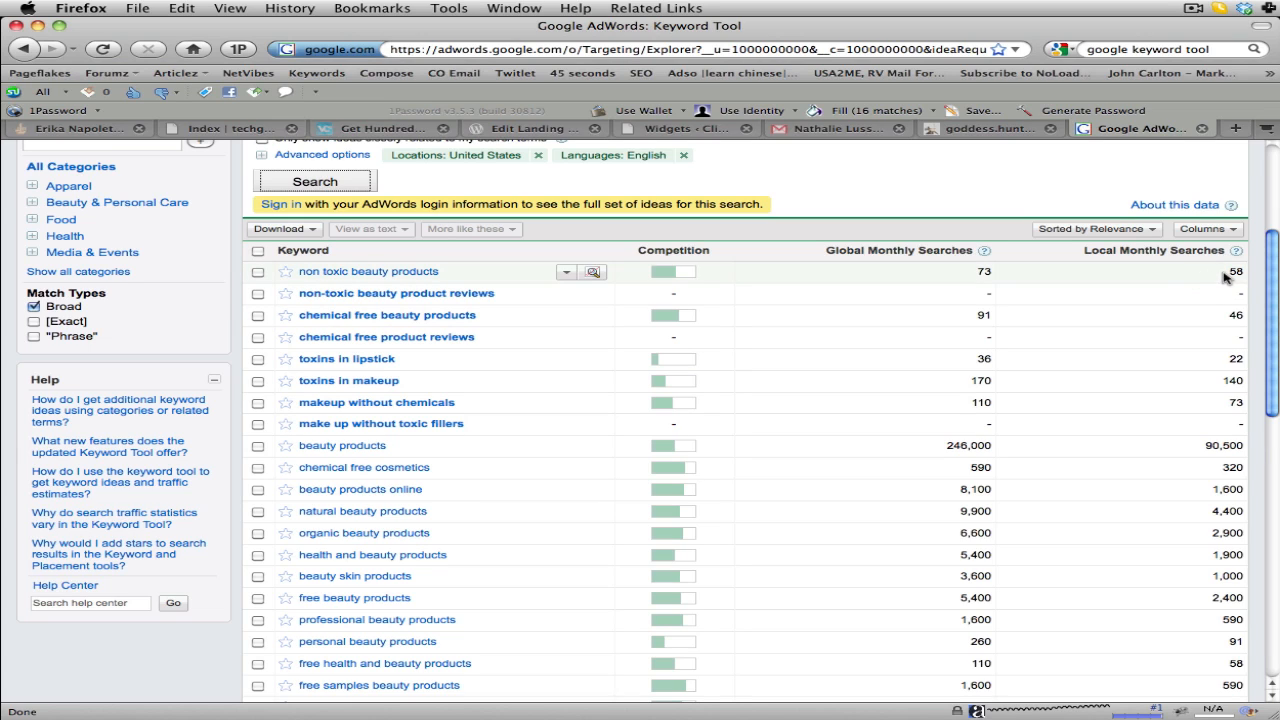
{"action": "mouse_move", "coordinate": [1008, 317]}
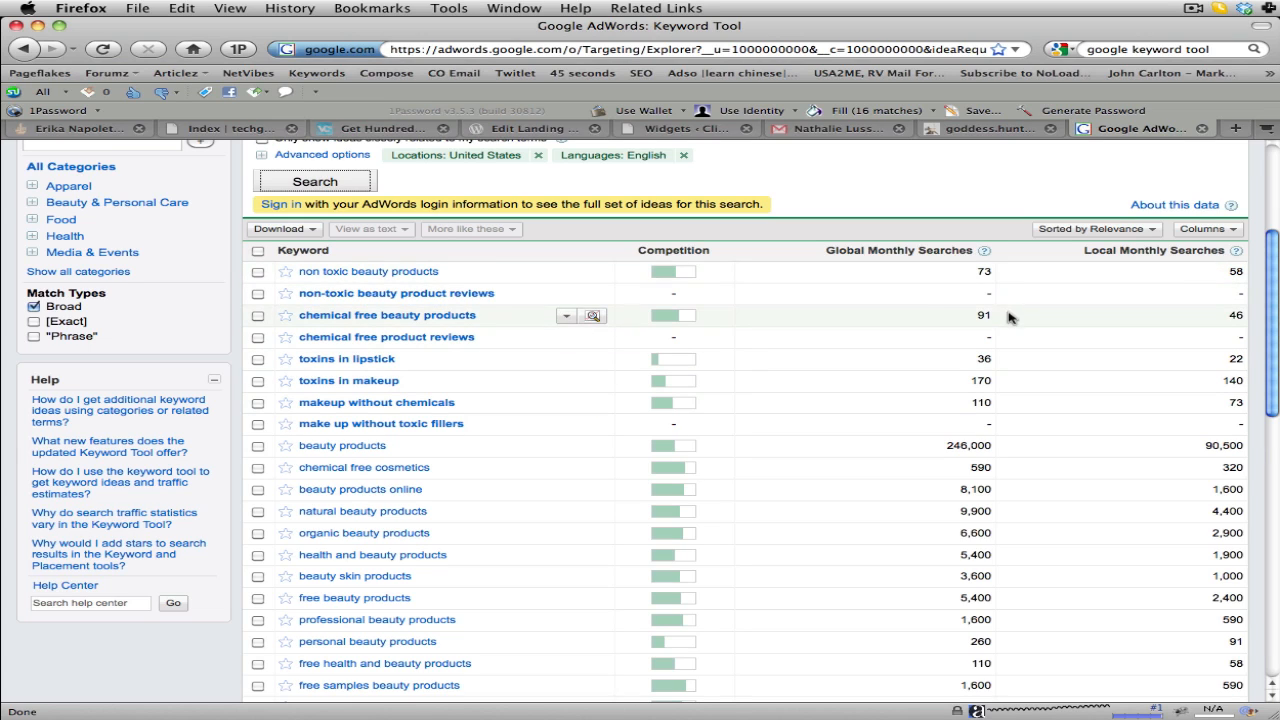
{"action": "mouse_move", "coordinate": [840, 277]}
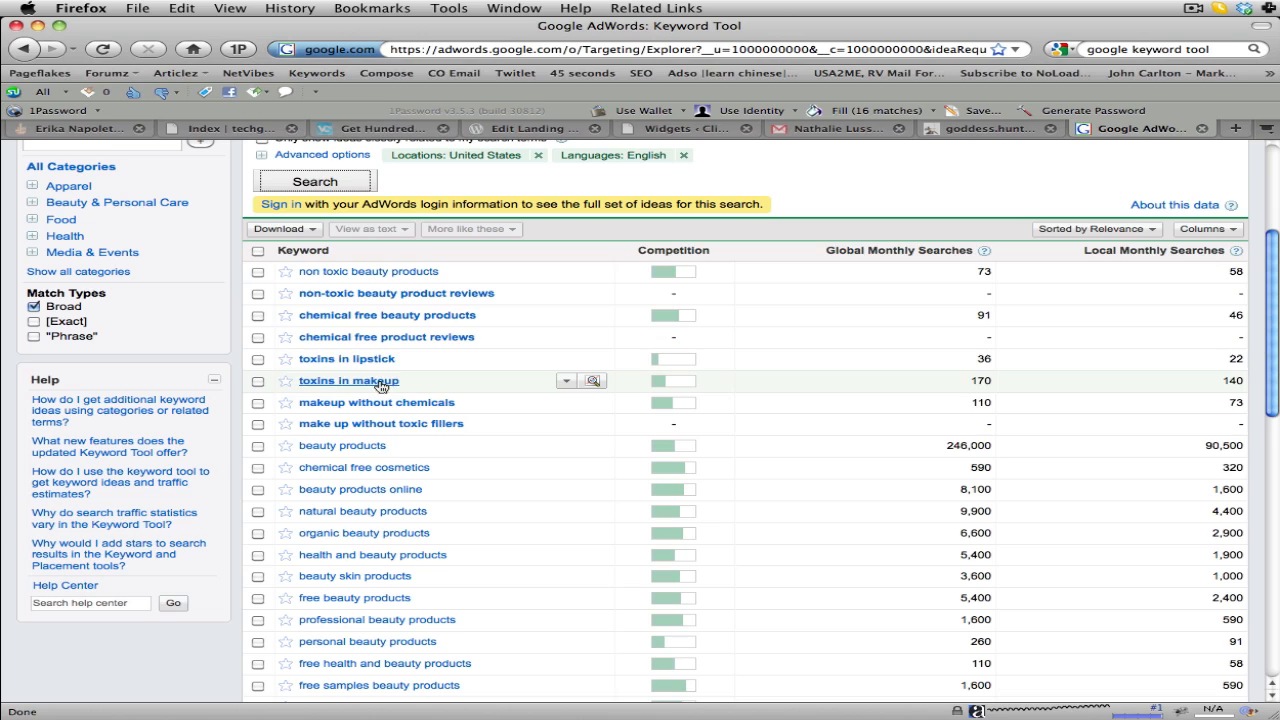
{"action": "mouse_move", "coordinate": [540, 280]}
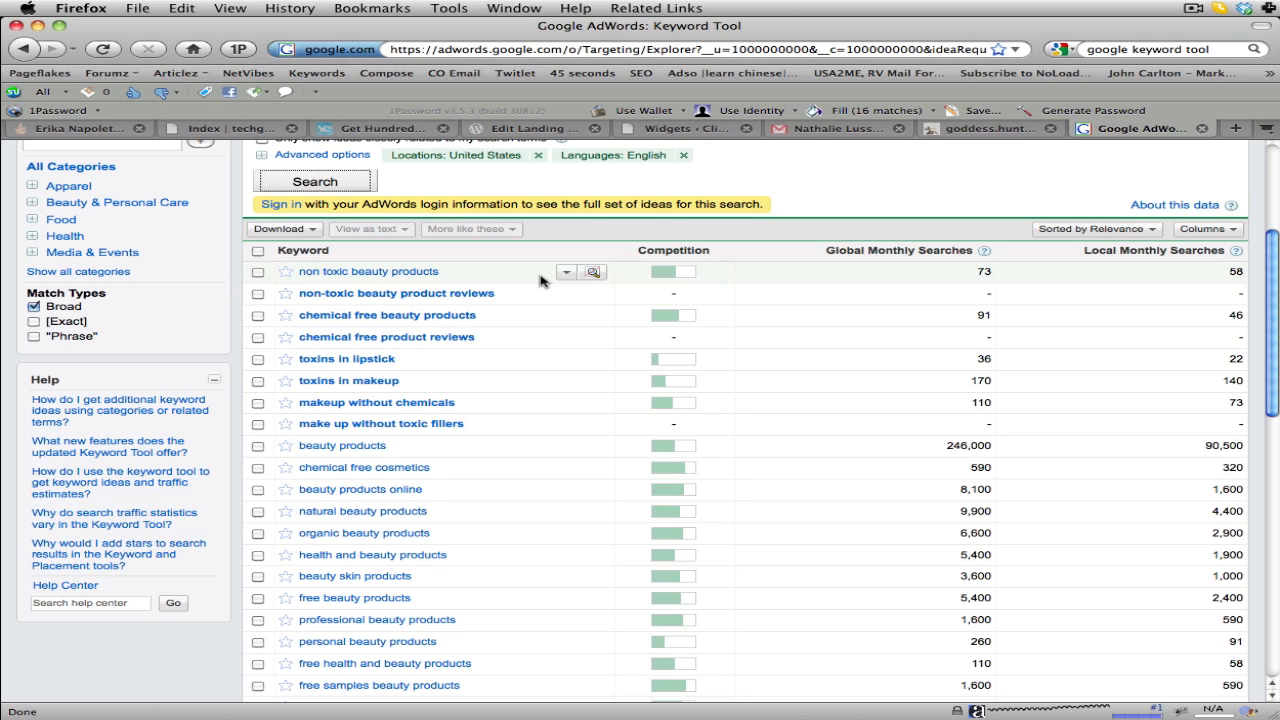
{"action": "mouse_move", "coordinate": [615, 445]}
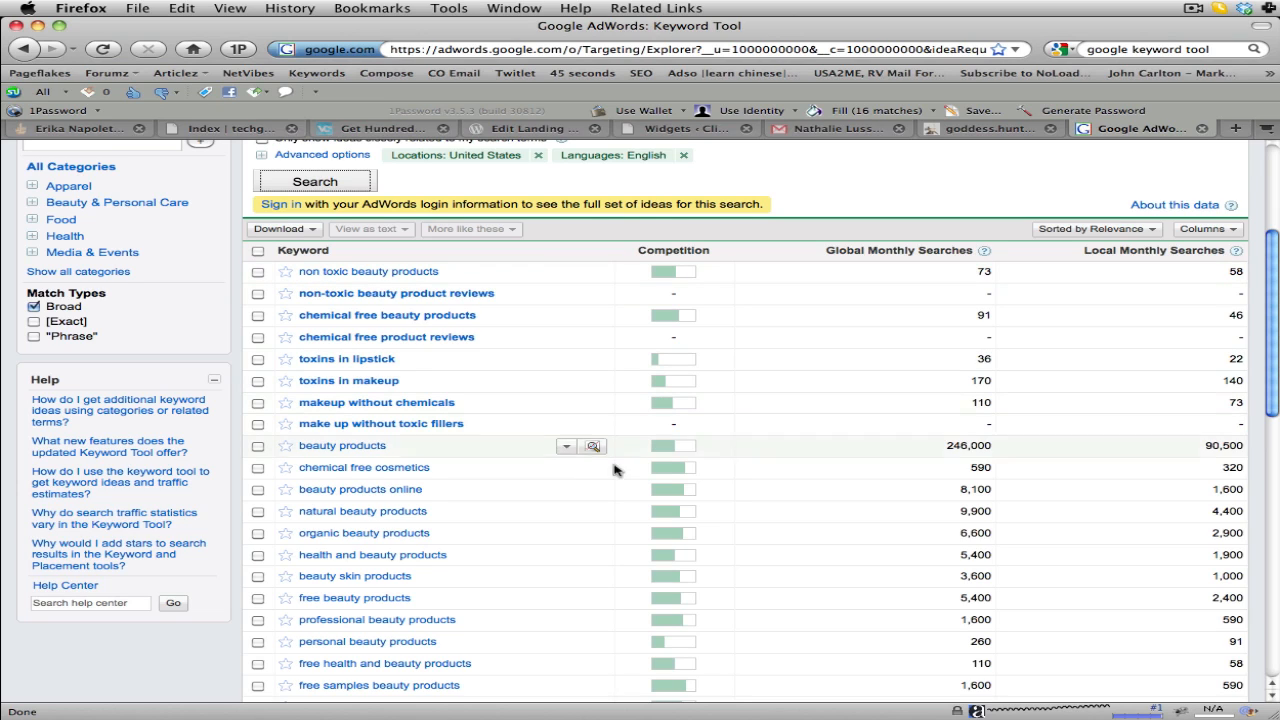
{"action": "mouse_move", "coordinate": [678, 476]}
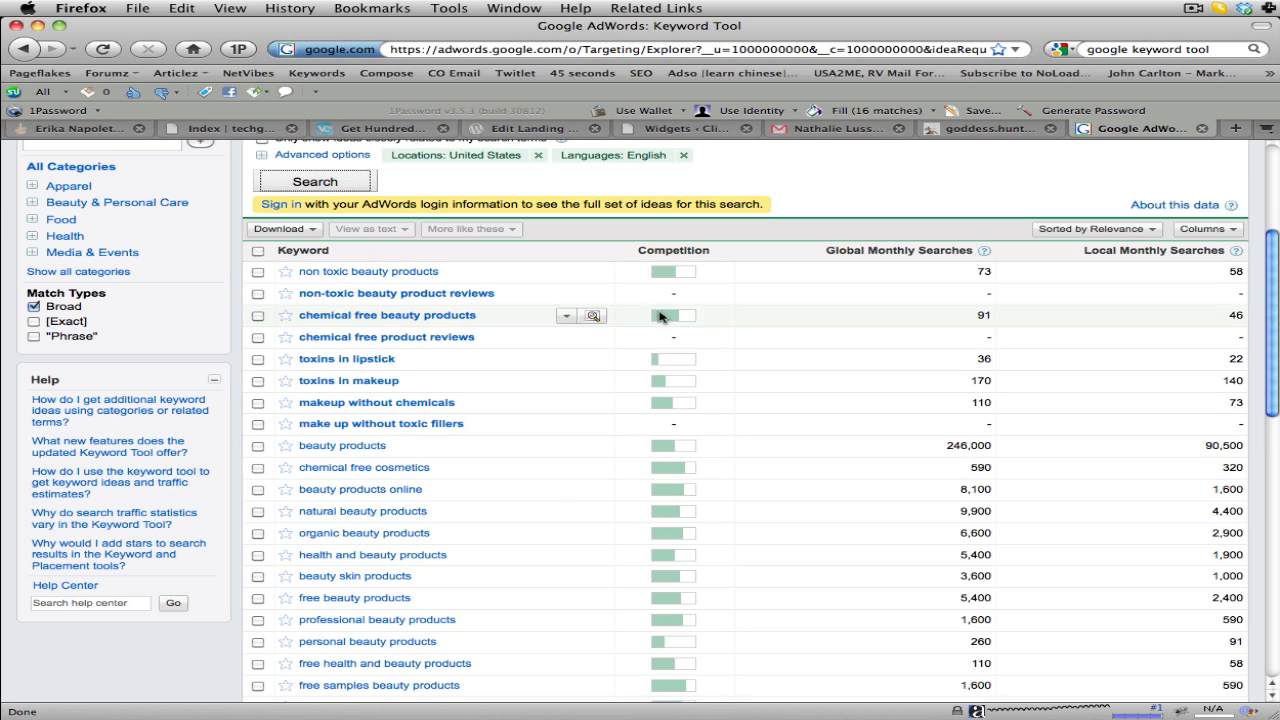
{"action": "mouse_move", "coordinate": [675, 281]}
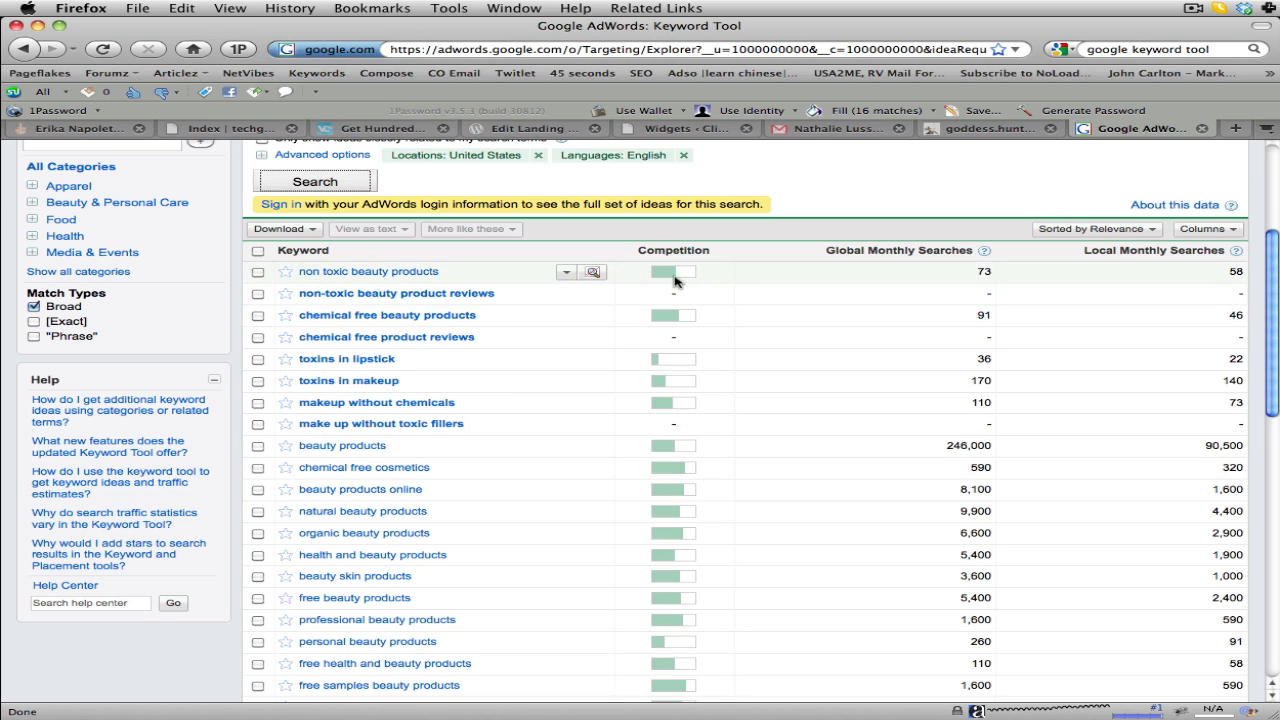
{"action": "mouse_move", "coordinate": [747, 360]}
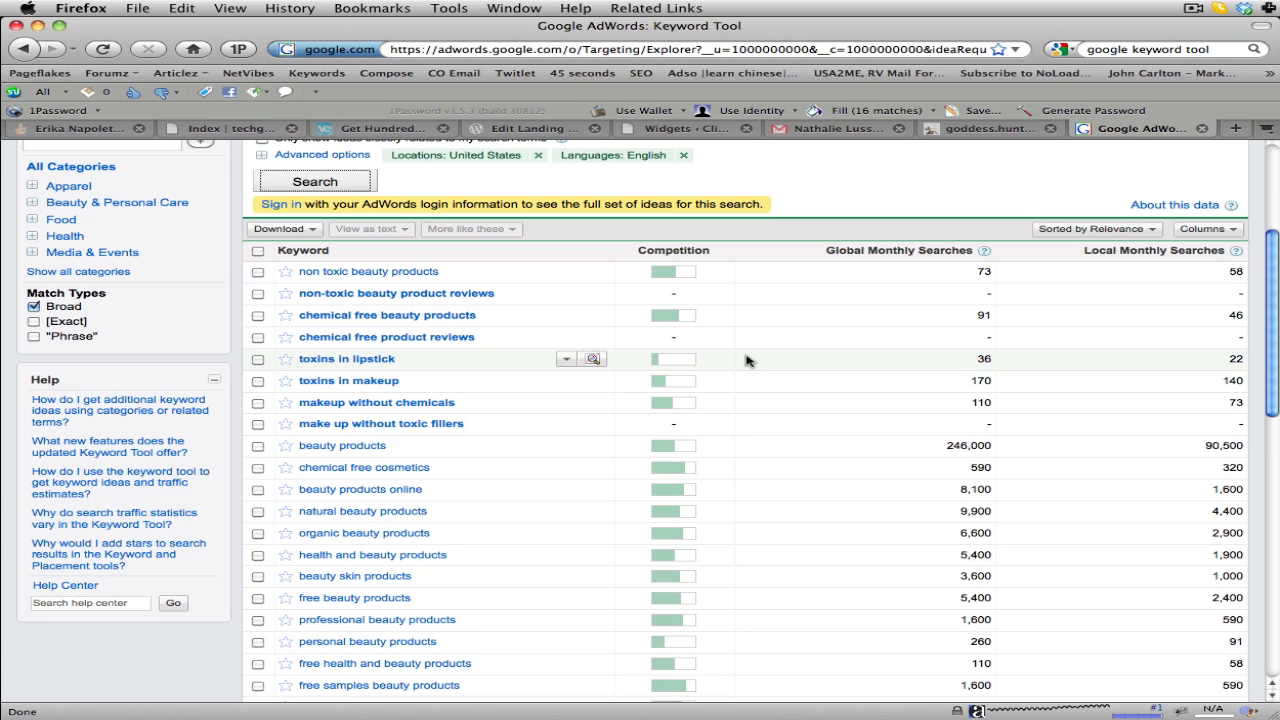
{"action": "mouse_move", "coordinate": [975, 272]}
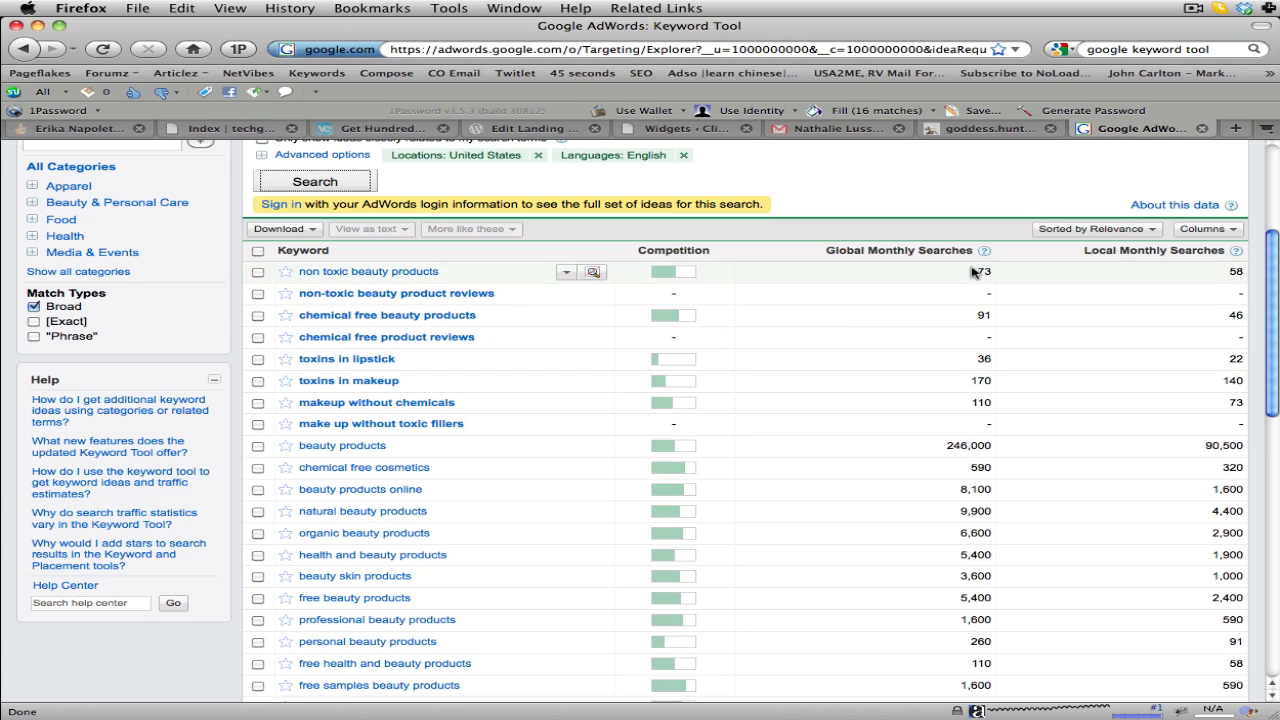
{"action": "mouse_move", "coordinate": [995, 280]}
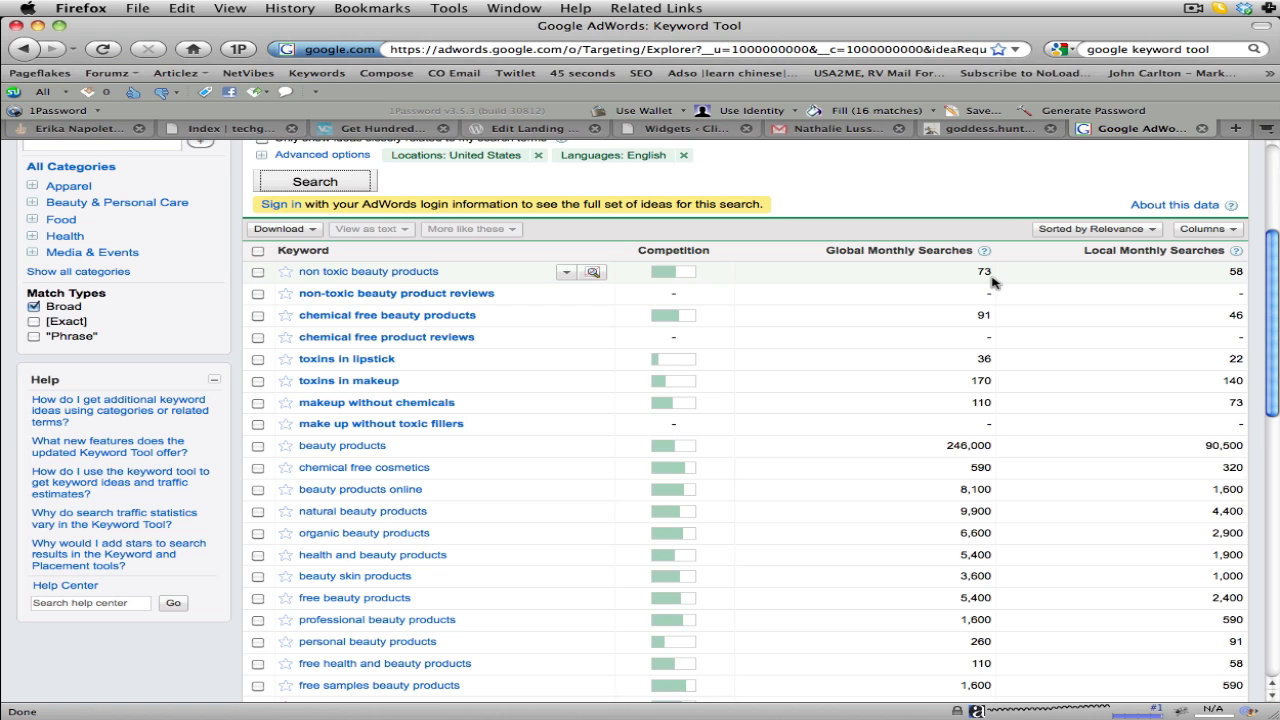
{"action": "mouse_move", "coordinate": [1020, 293]}
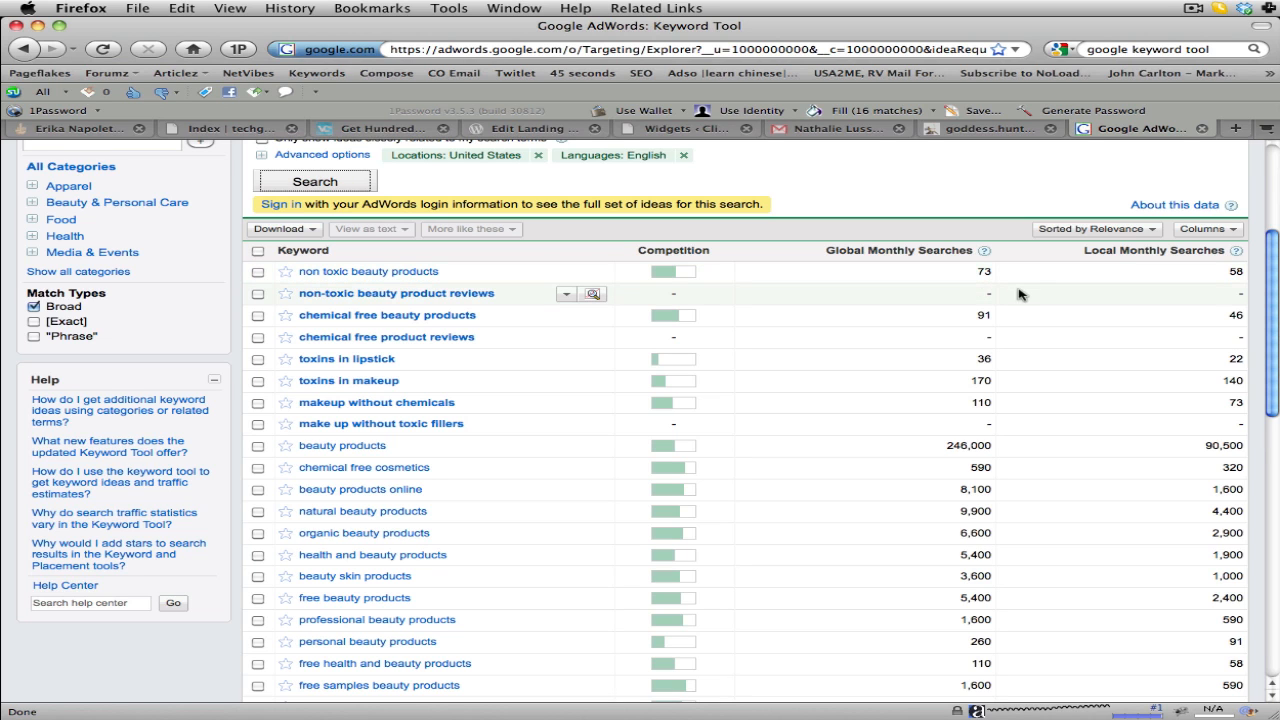
{"action": "scroll", "scroll_direction": "down", "scroll_amount": 3}
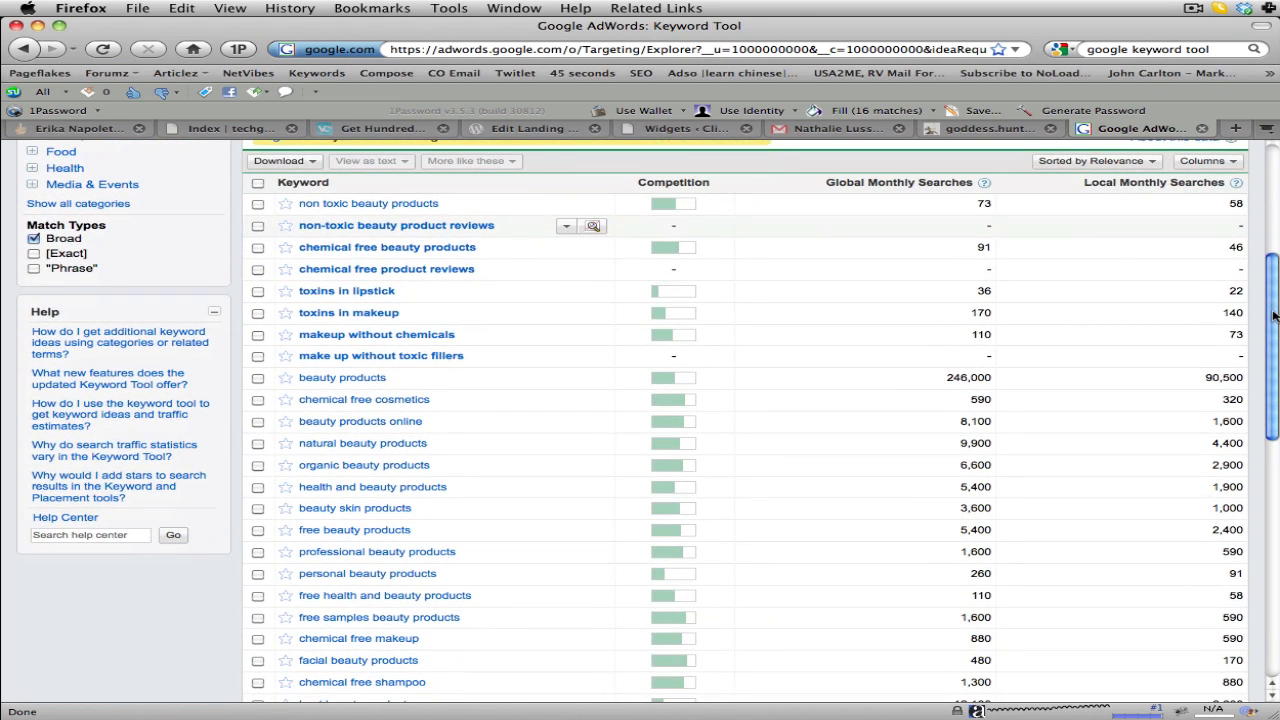
{"action": "mouse_move", "coordinate": [385, 508]}
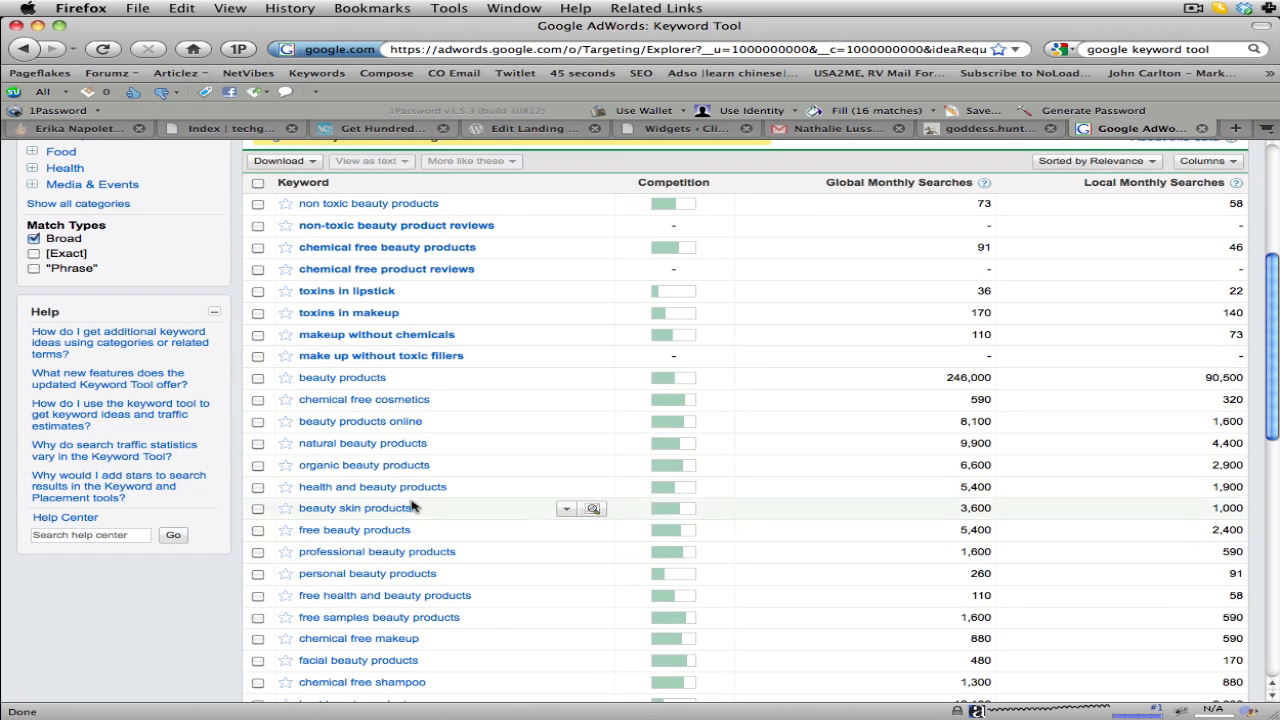
{"action": "mouse_move", "coordinate": [388, 247]}
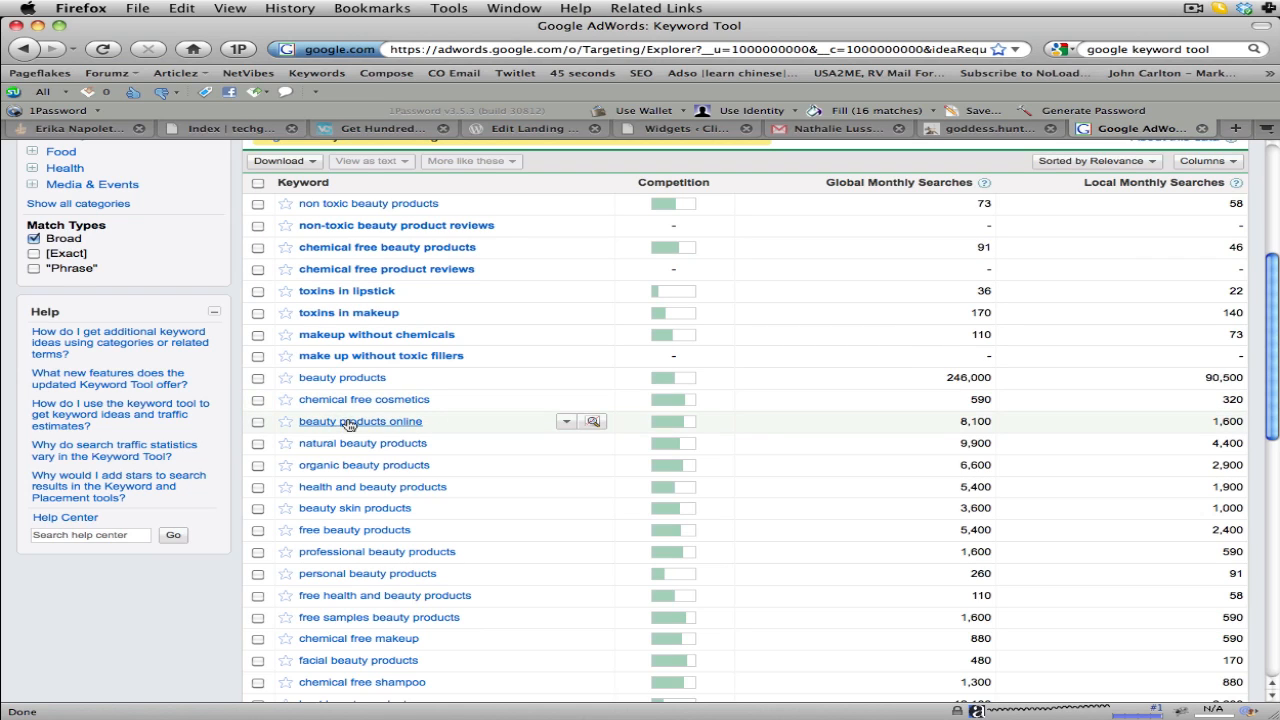
{"action": "mouse_move", "coordinate": [345, 475]}
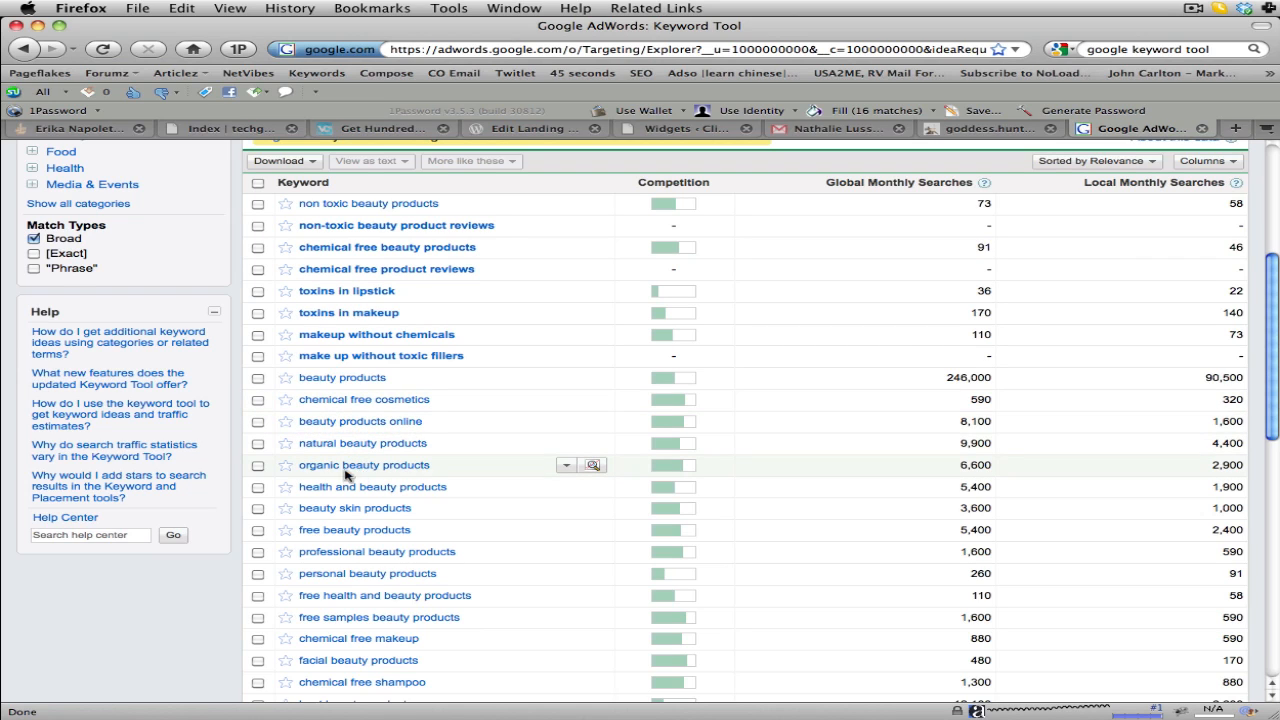
{"action": "mouse_move", "coordinate": [484, 491]}
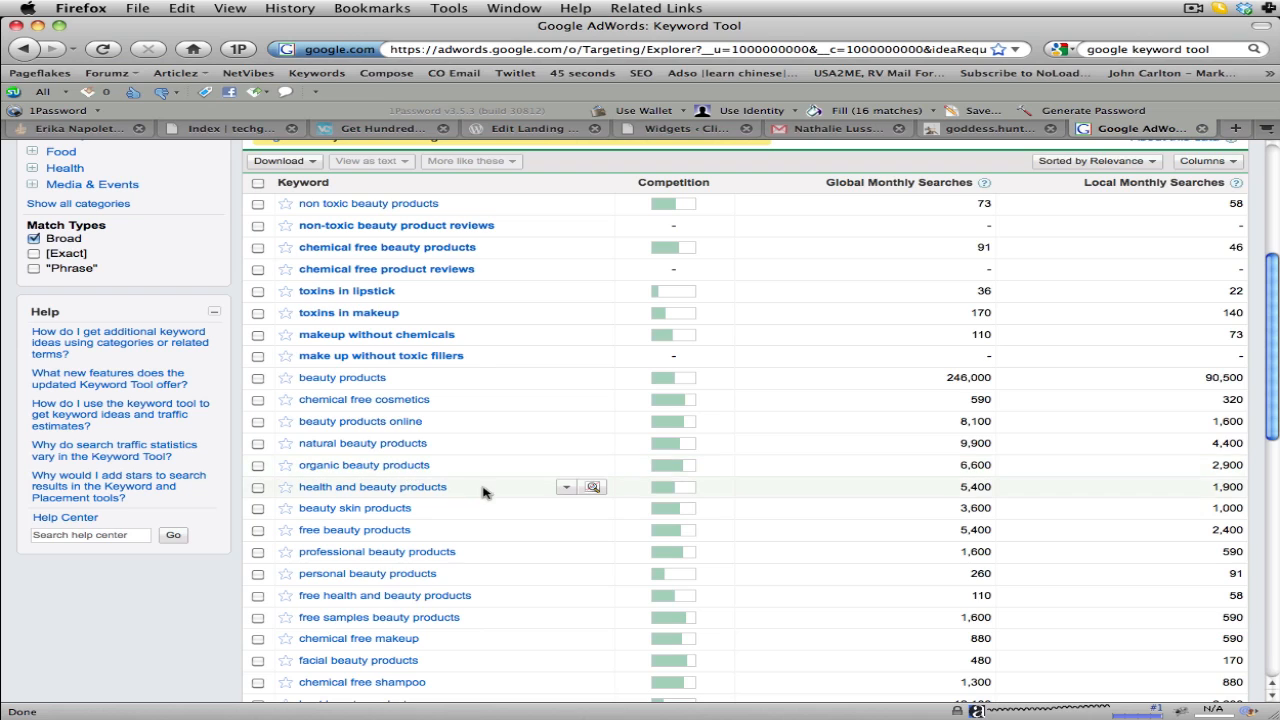
{"action": "mouse_move", "coordinate": [383, 448]}
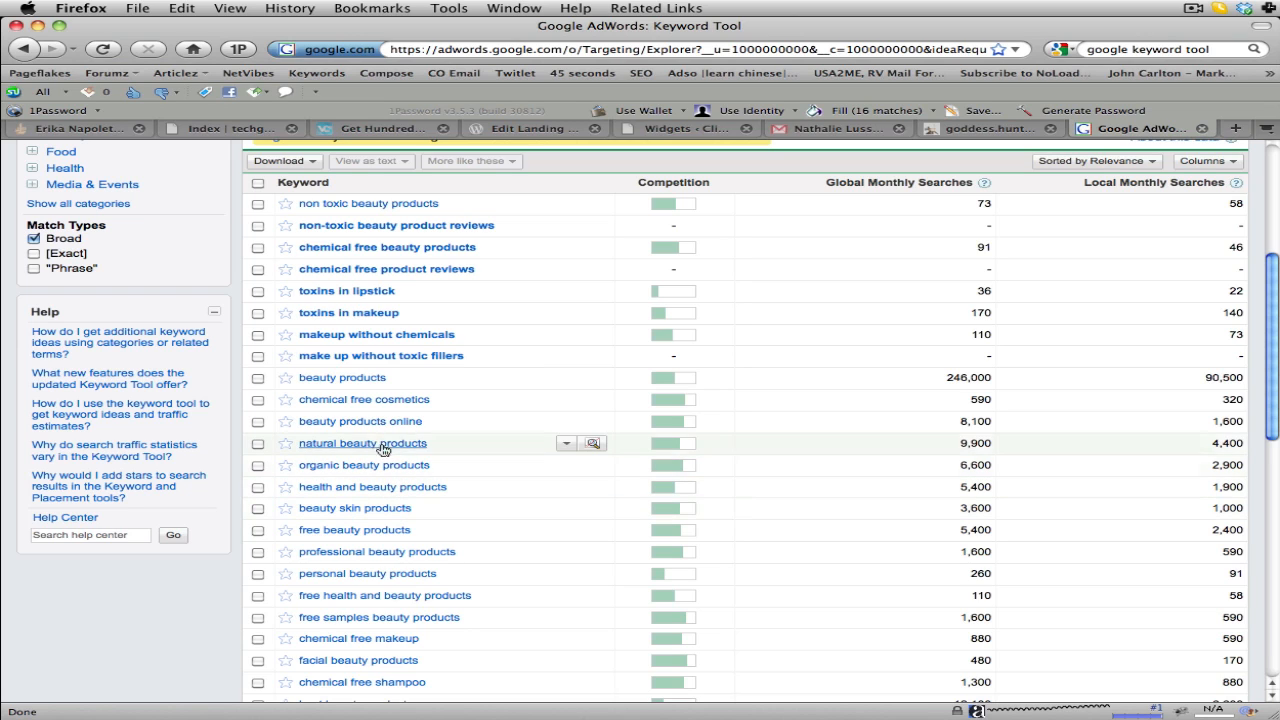
{"action": "mouse_move", "coordinate": [375, 552]}
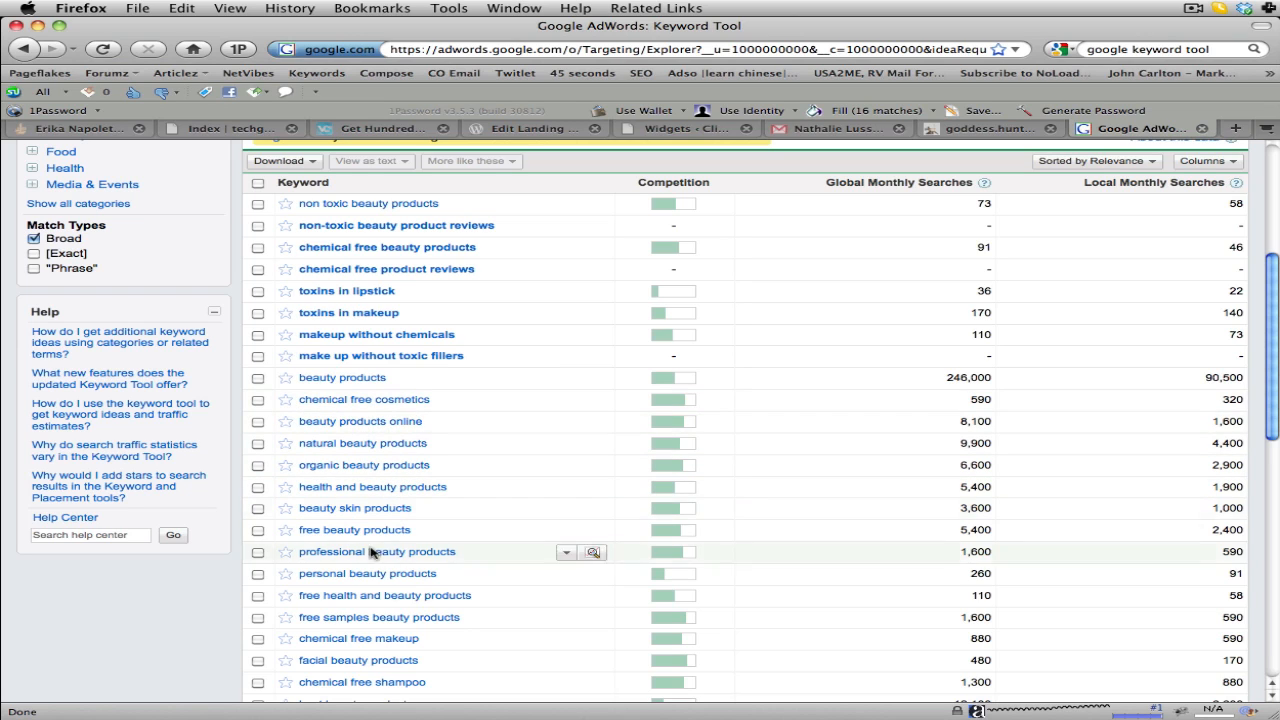
{"action": "mouse_move", "coordinate": [769, 433]}
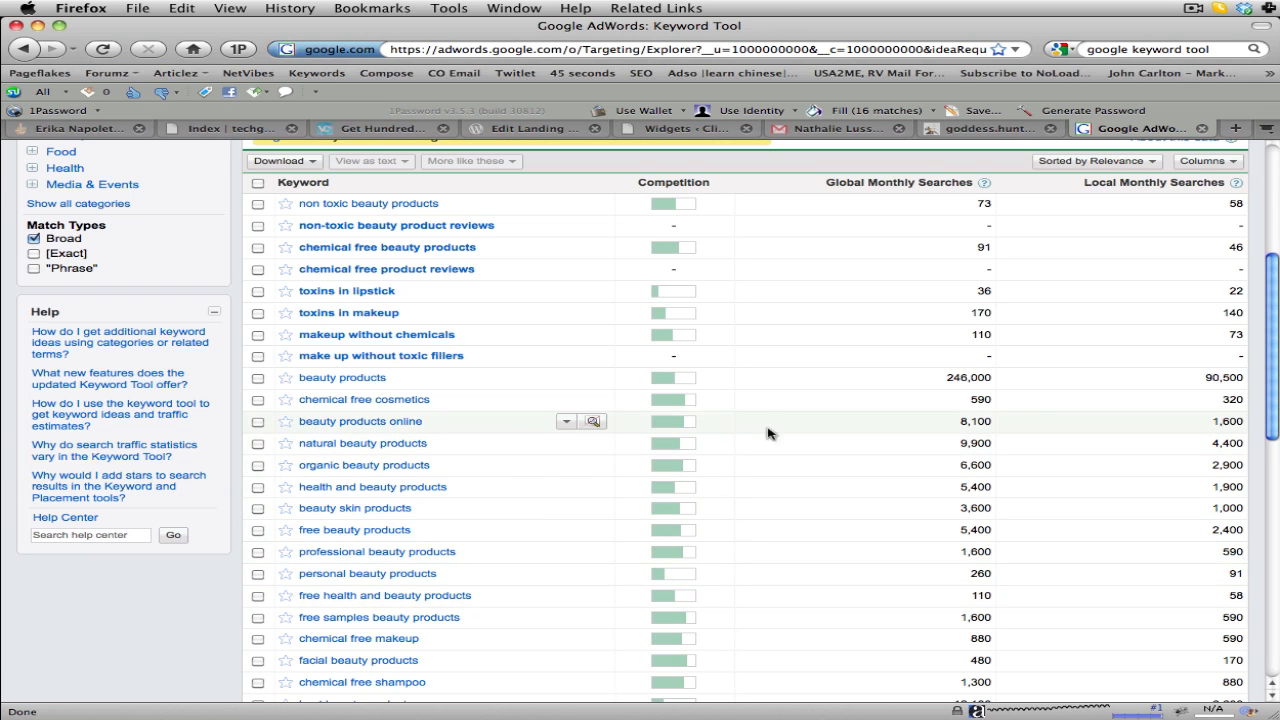
Scroll the results table down to cosmetics and cheap beauty products at the page end
{"action": "scroll", "scroll_direction": "down", "scroll_amount": 3}
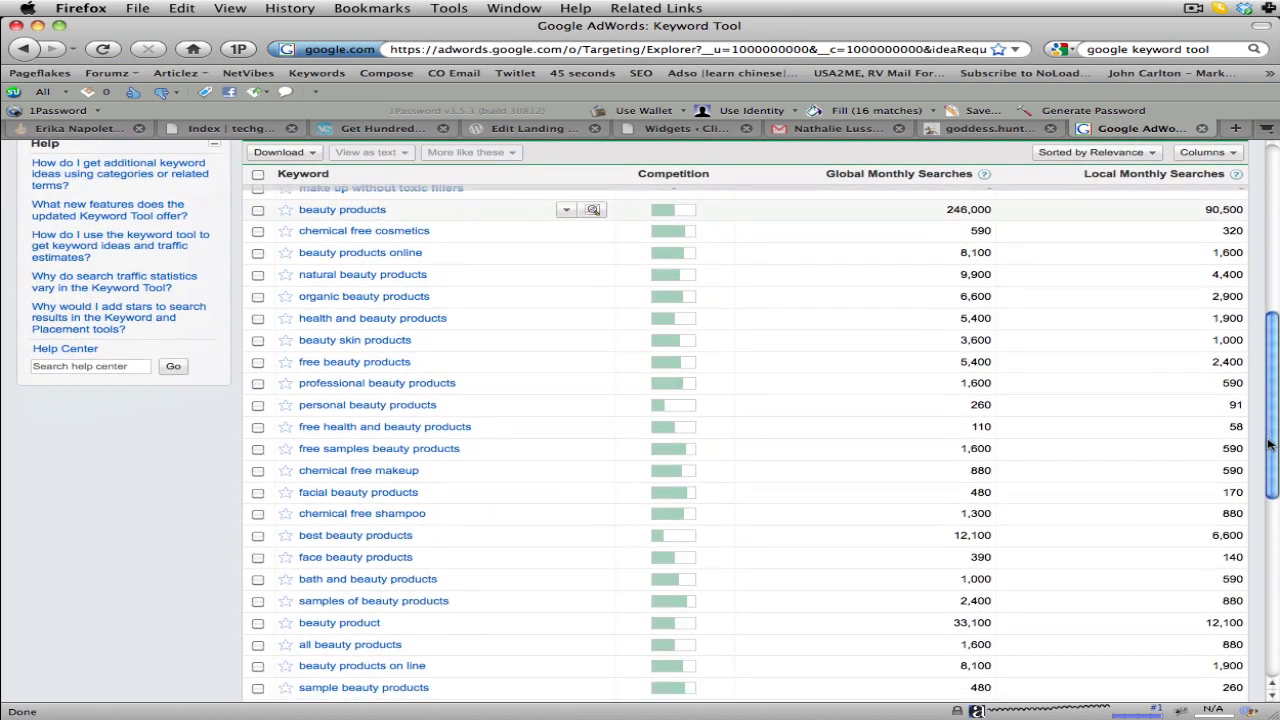
{"action": "scroll", "scroll_direction": "down", "scroll_amount": 3}
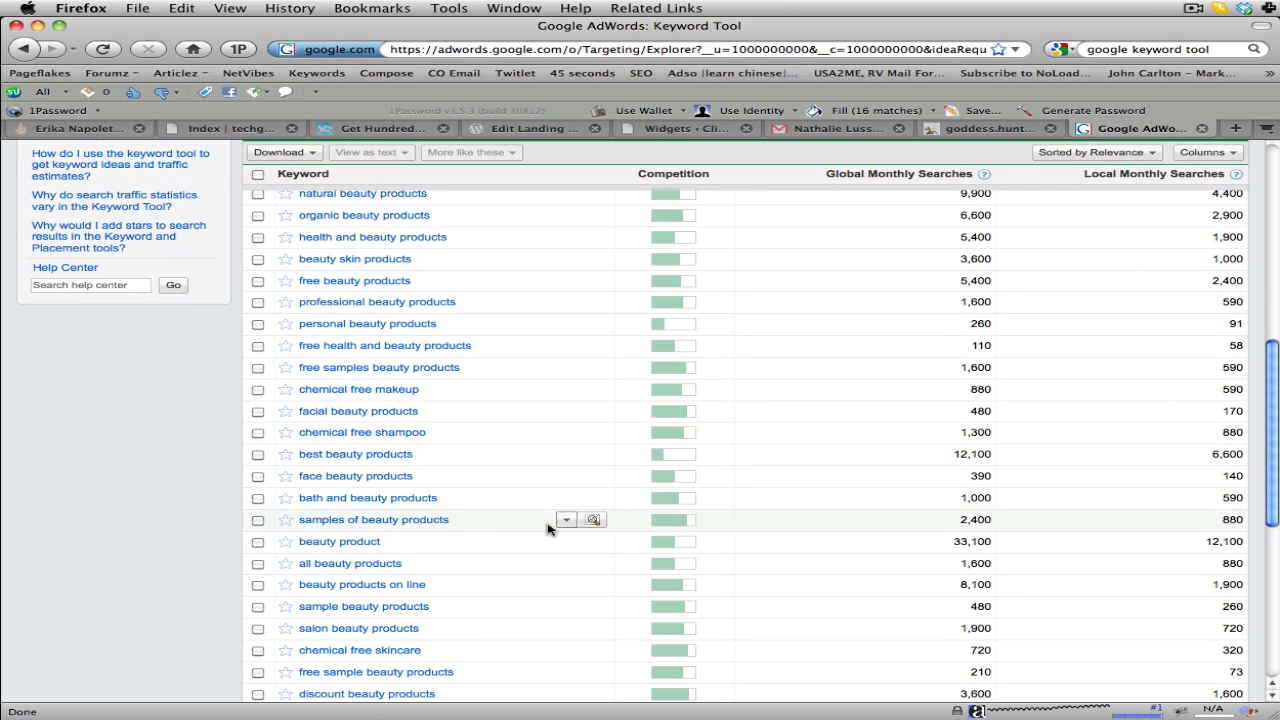
{"action": "mouse_move", "coordinate": [448, 476]}
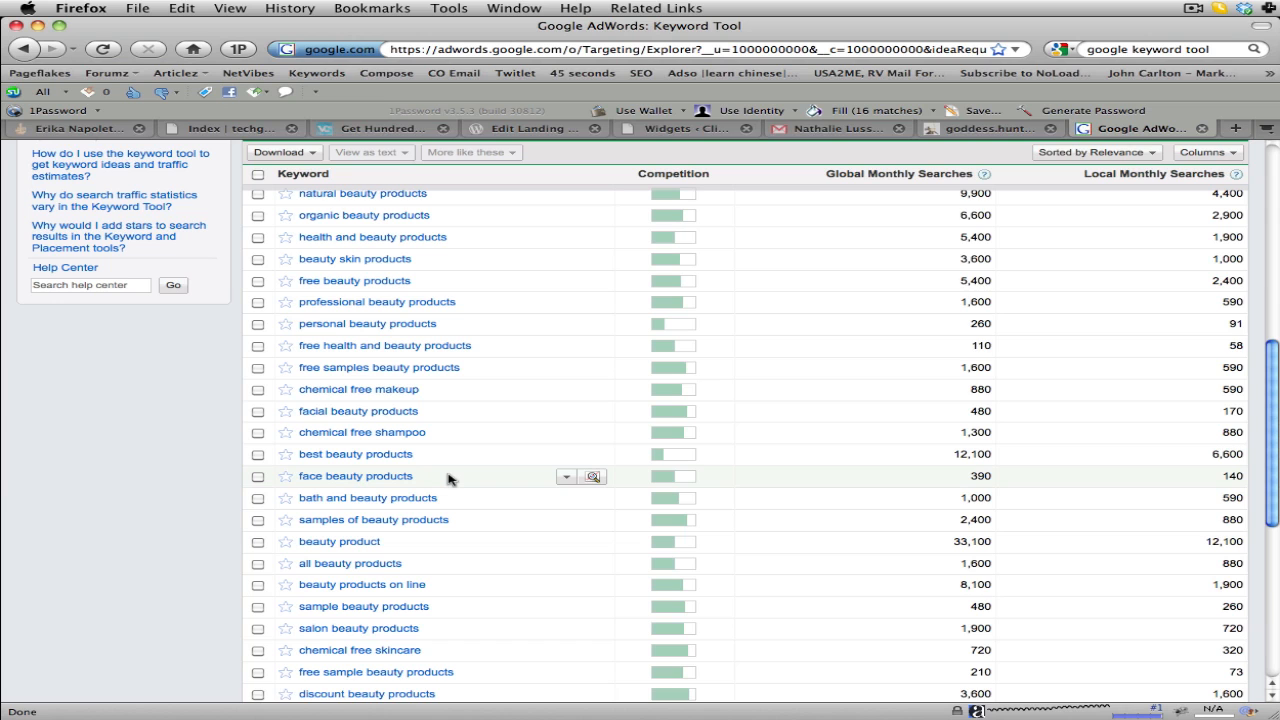
{"action": "mouse_move", "coordinate": [458, 607]}
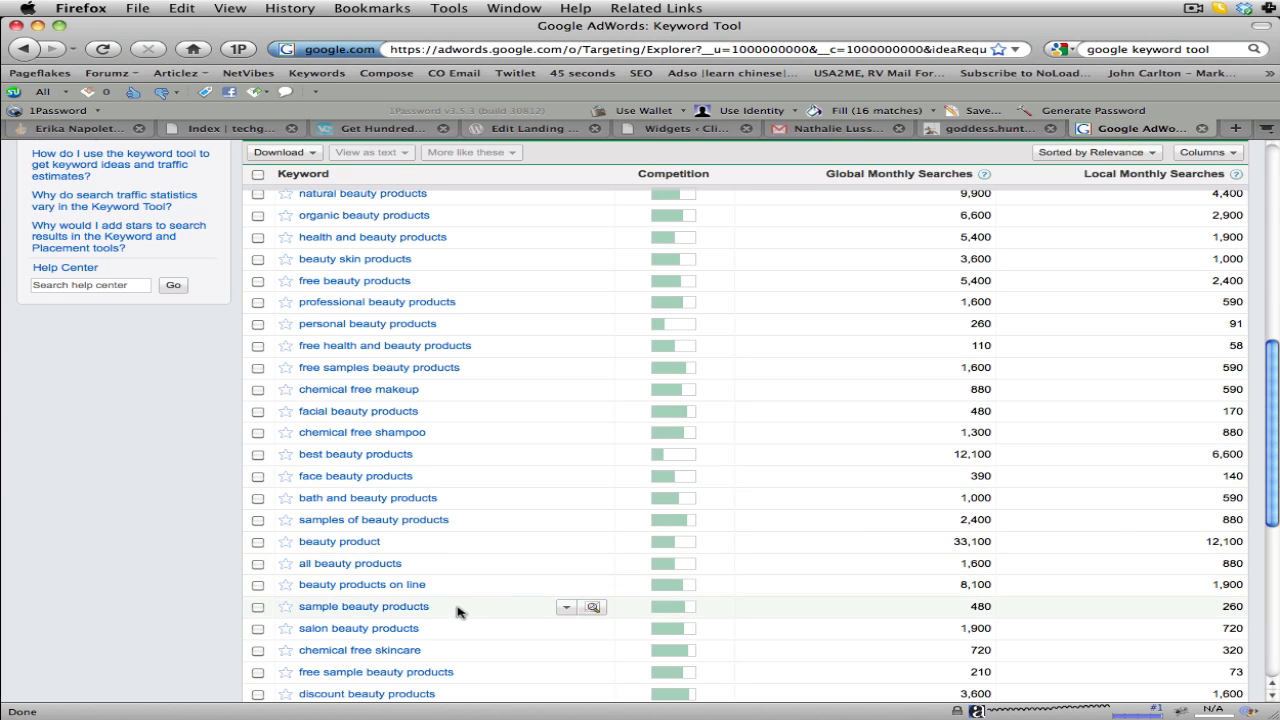
{"action": "scroll", "scroll_direction": "down", "scroll_amount": 3}
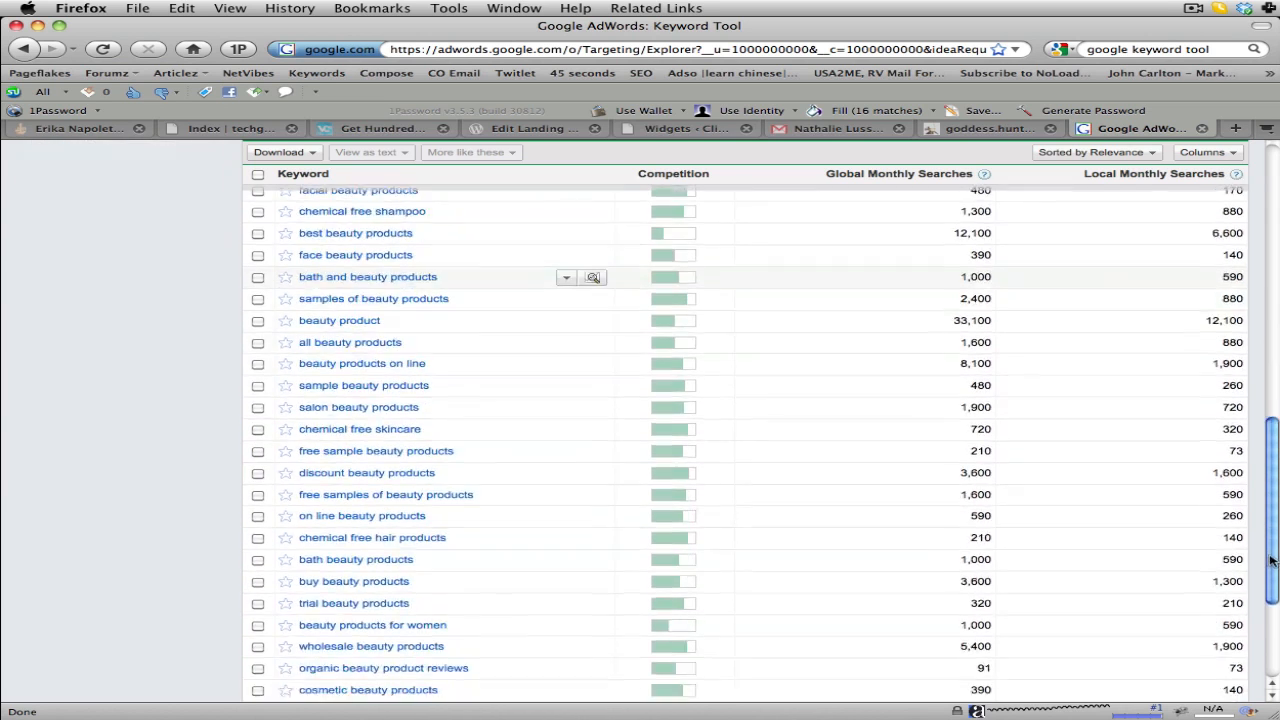
{"action": "scroll", "scroll_direction": "down", "scroll_amount": 3}
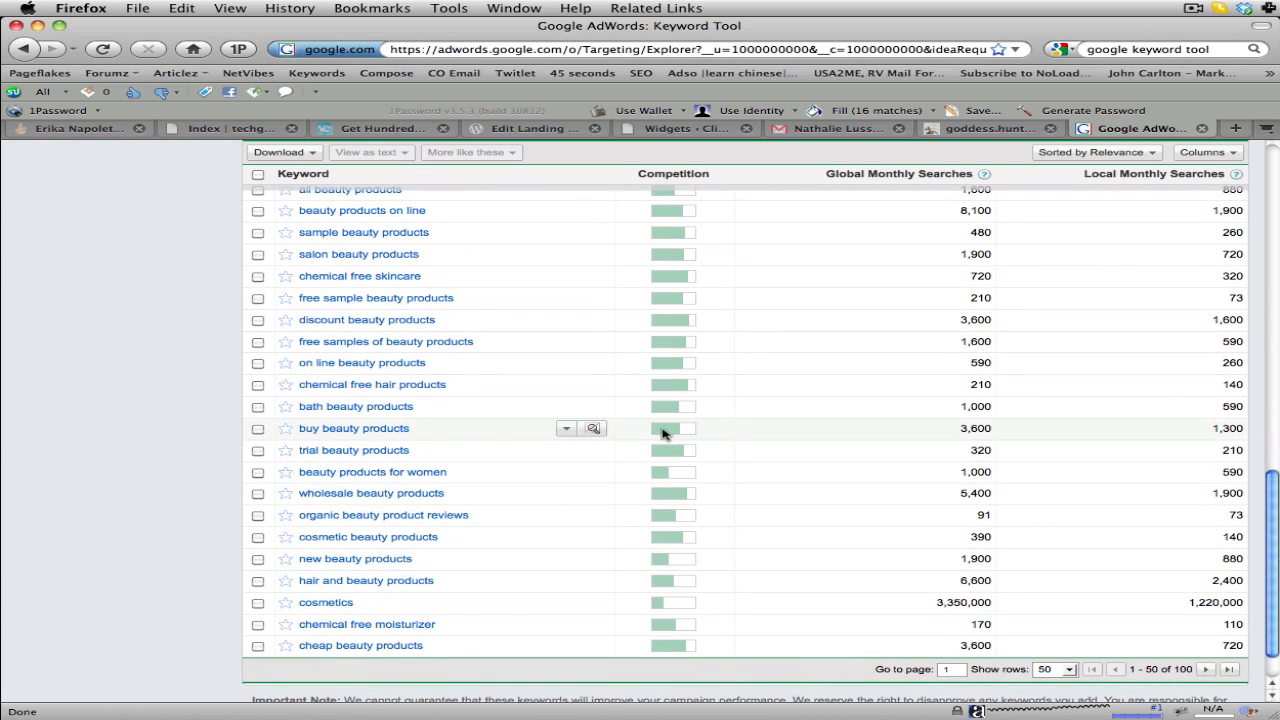
{"action": "mouse_move", "coordinate": [525, 598]}
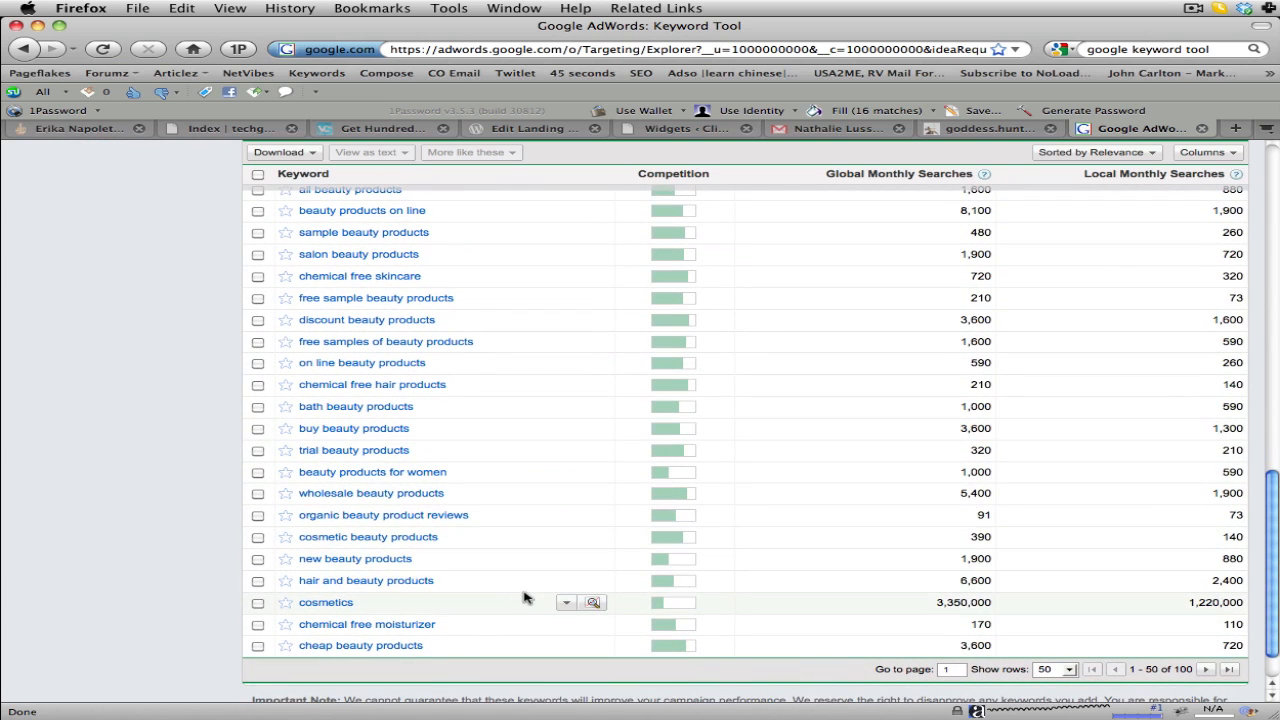
{"action": "mouse_move", "coordinate": [512, 518]}
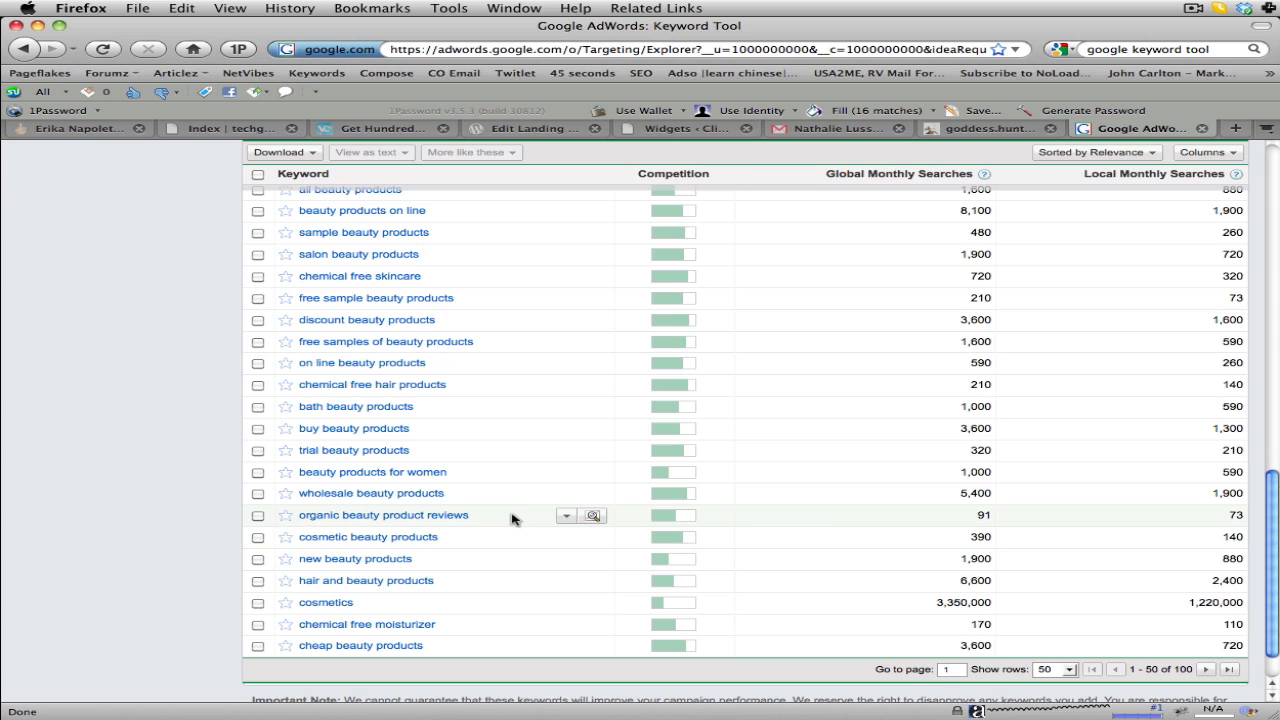